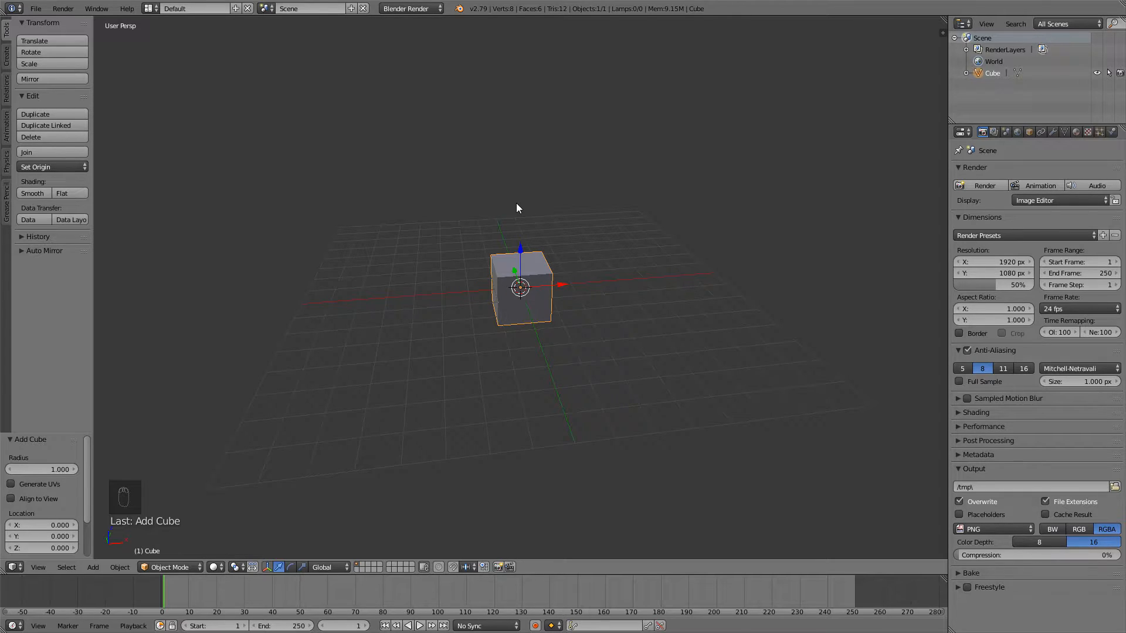
mouse_move(265, 273)
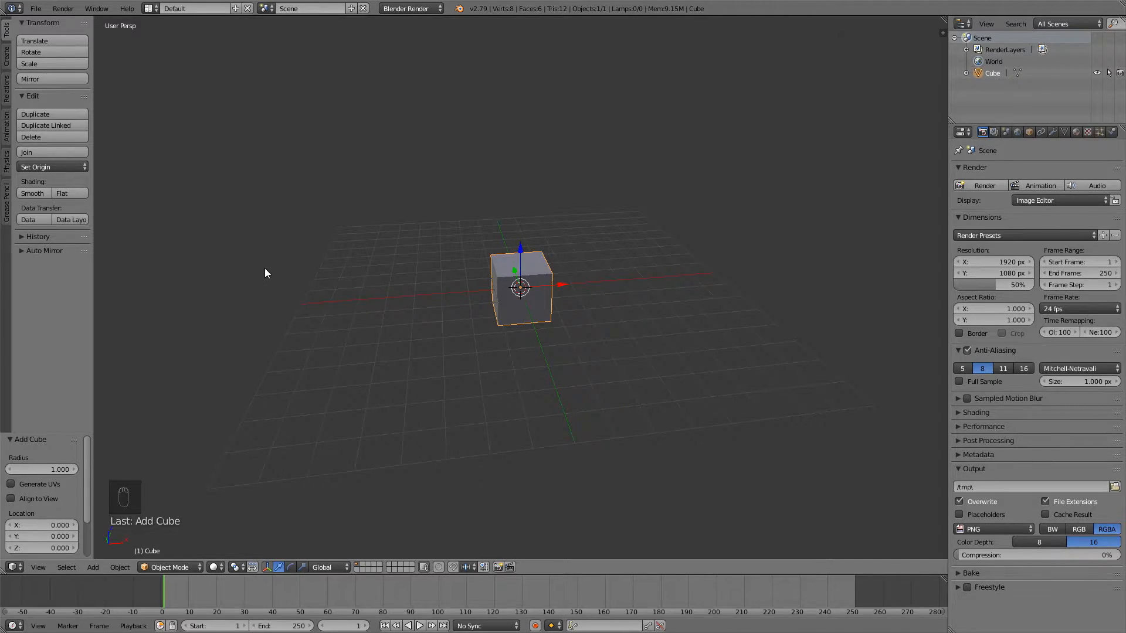
- Select all of the default cube's geometry and enter Edit Mode
key(a)
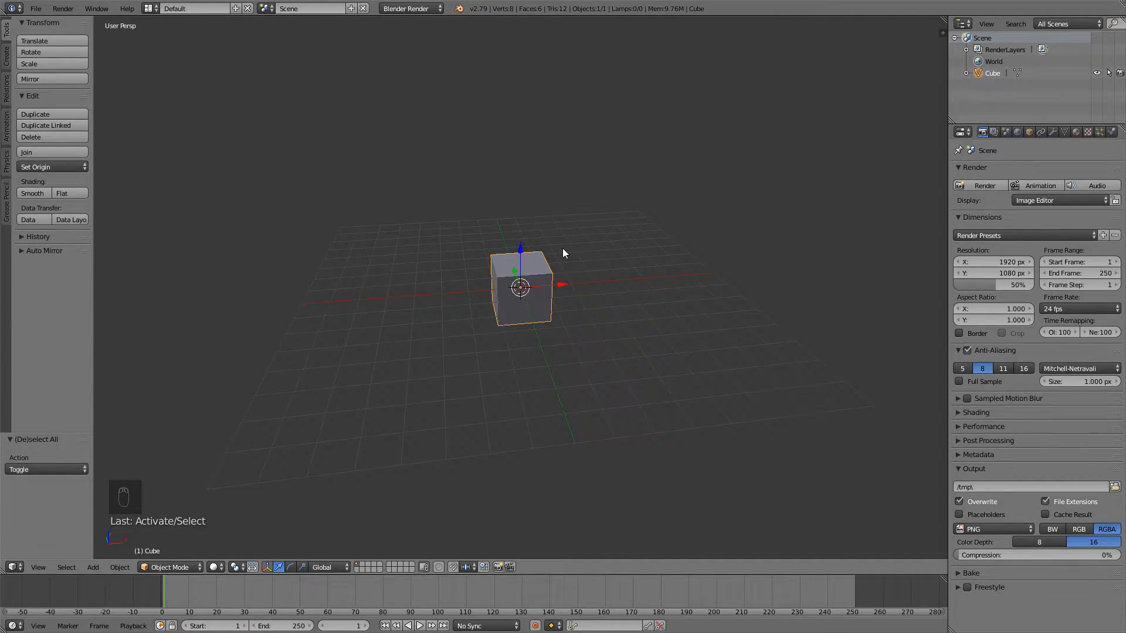
key(Tab)
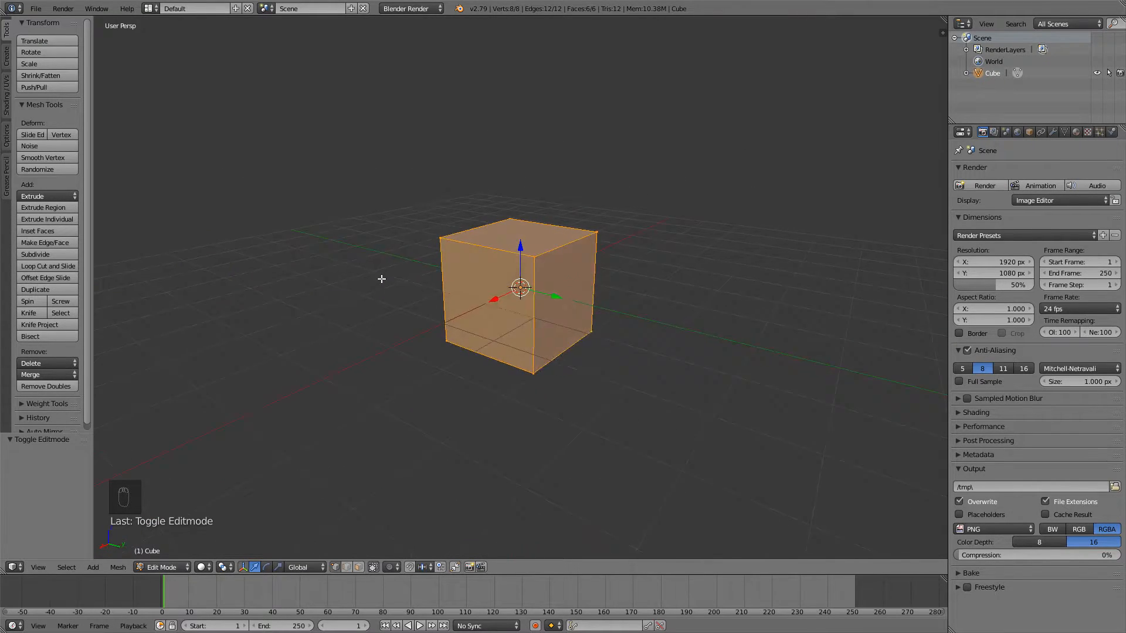
- Add a vertical edge loop through the cube's middle, splitting it into two halves
drag(380, 278, 515, 233)
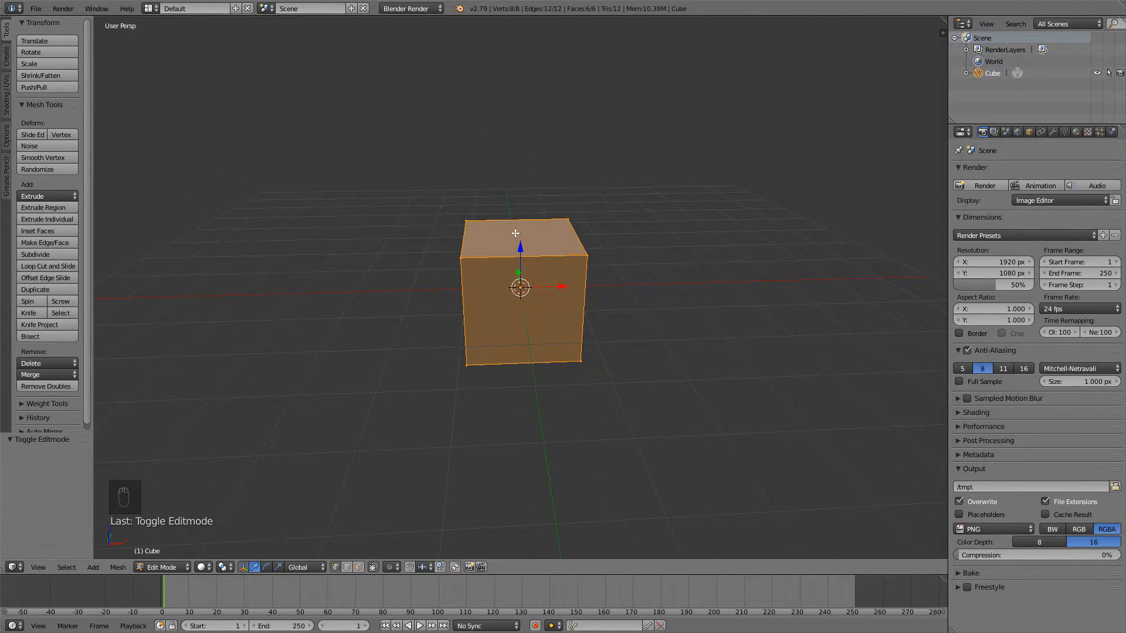
key(ctrl+r)
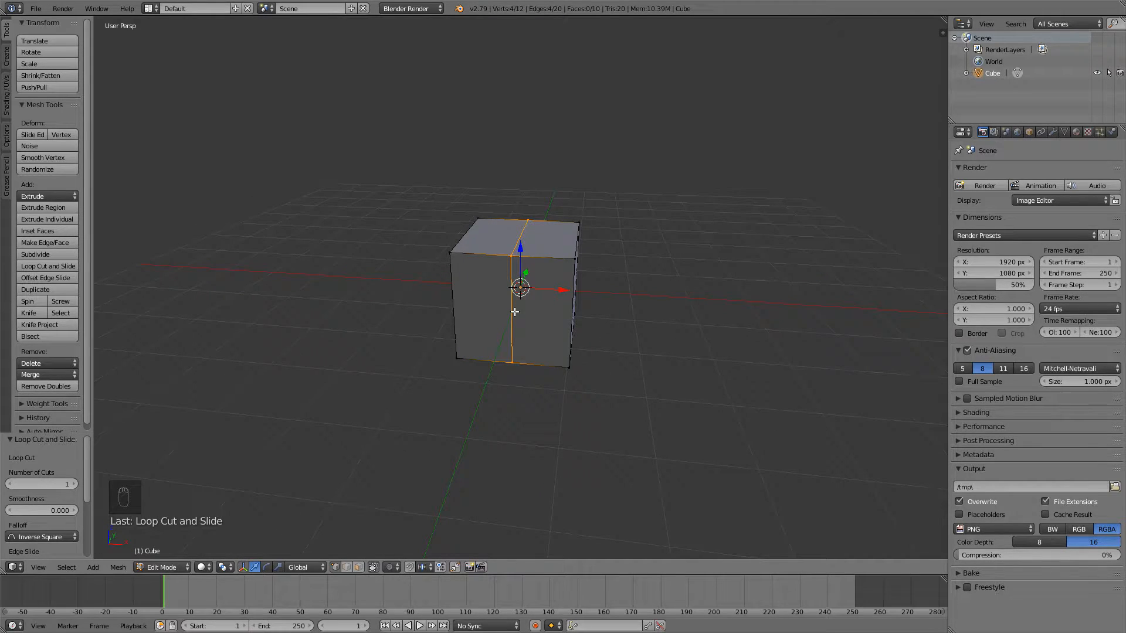
drag(517, 302, 545, 287)
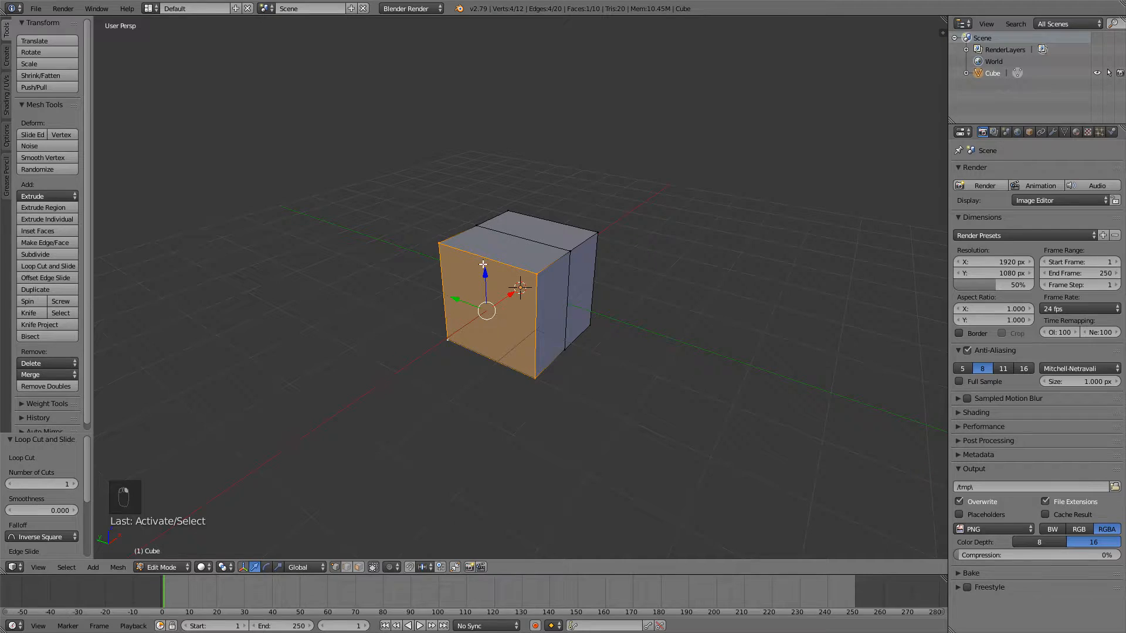
mouse_move(434, 255)
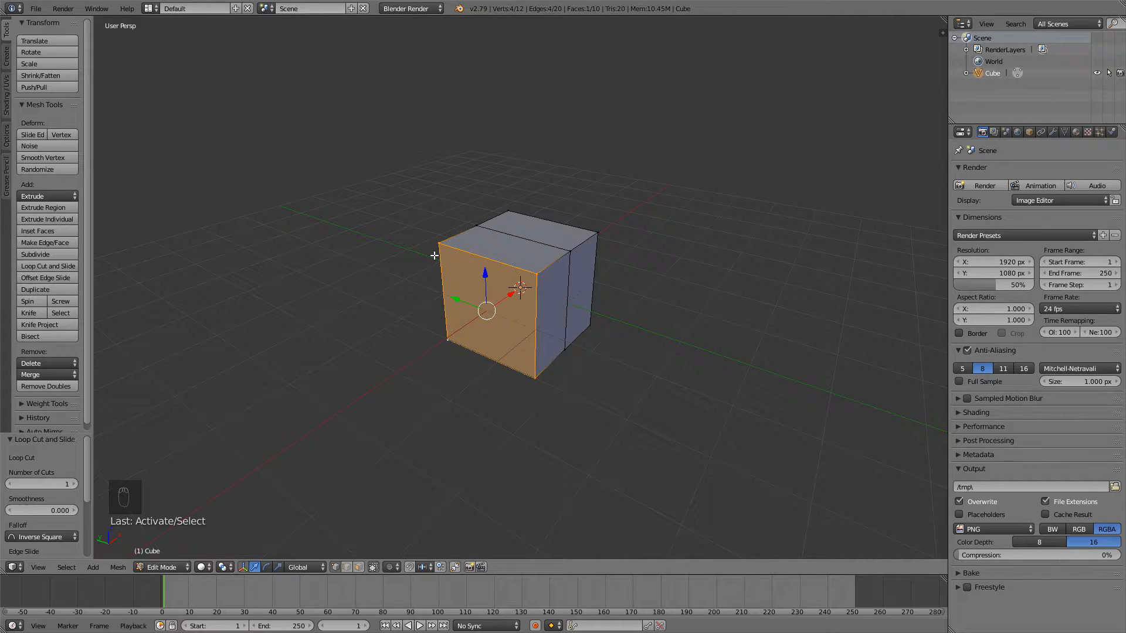
- Delete the selected half's vertices and fill the open side with a new face
key(x)
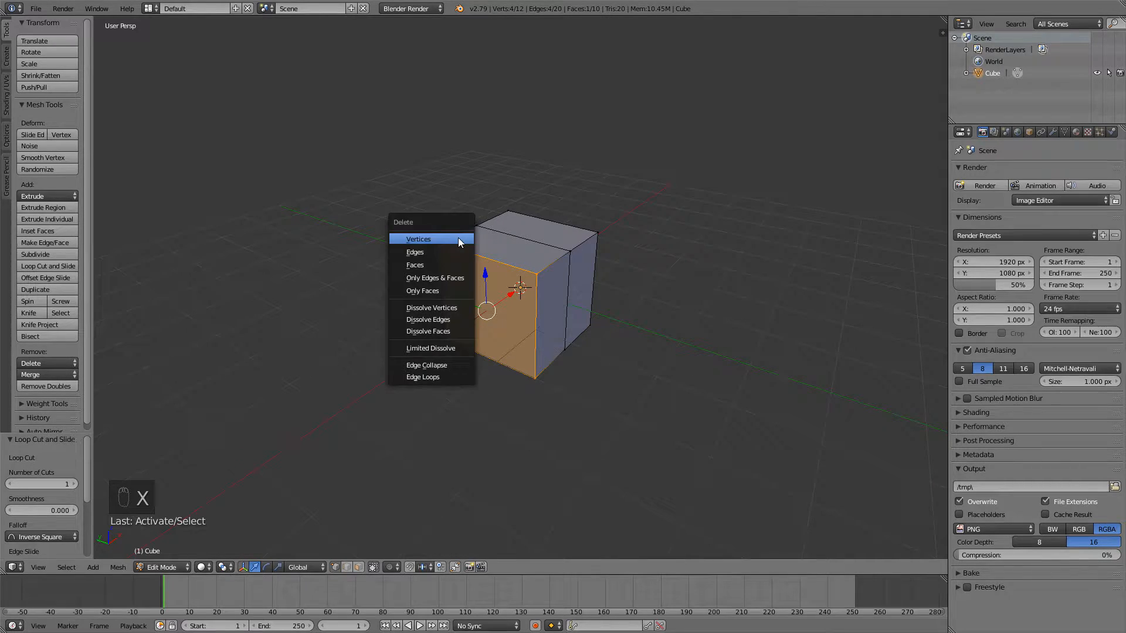
click(418, 239)
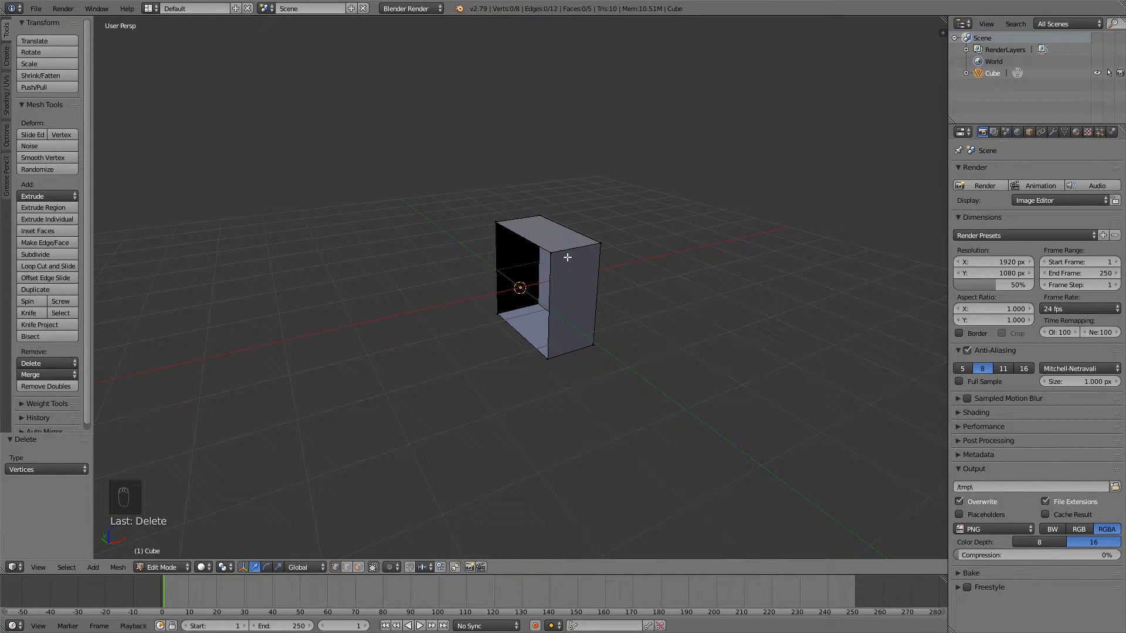
click(498, 224)
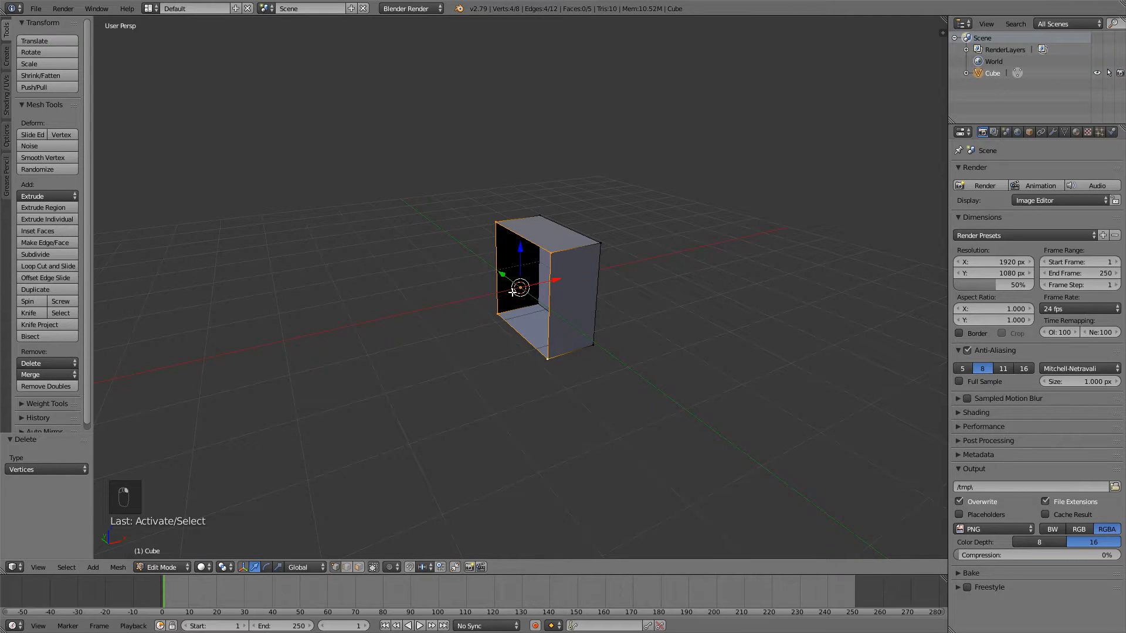
key(f)
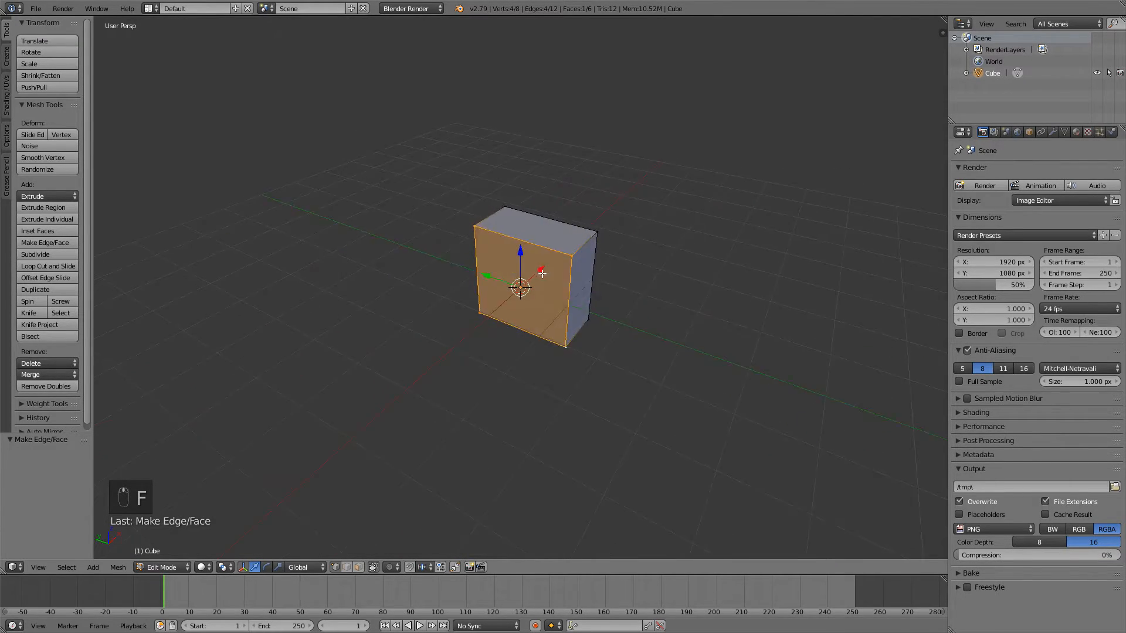
drag(535, 281, 502, 247)
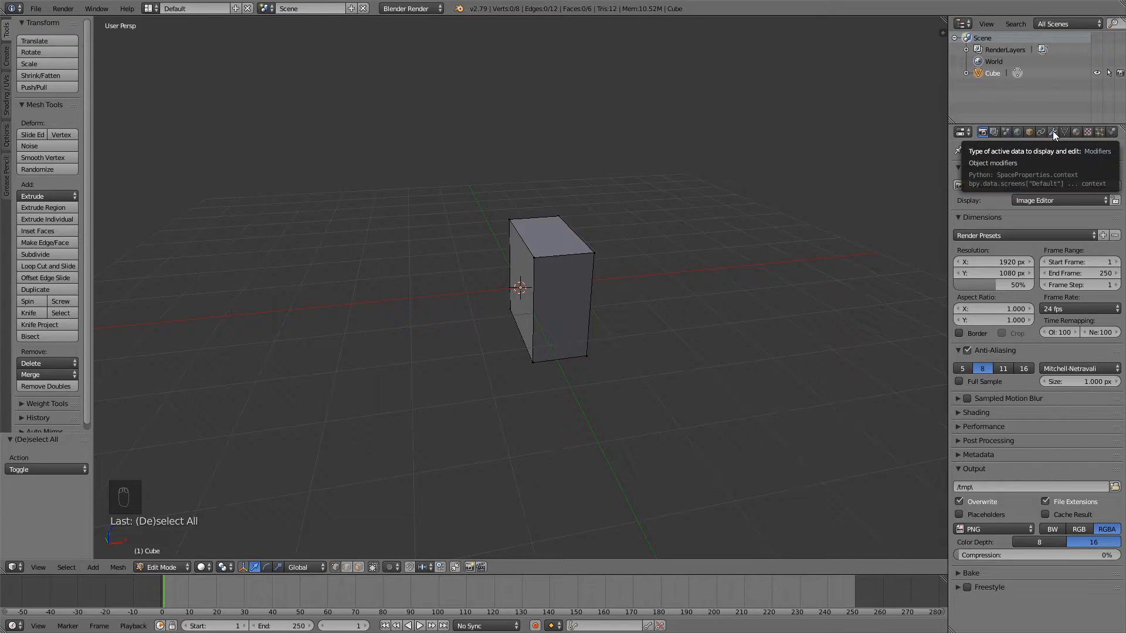
- Add a Mirror modifier to the half box from the Modifiers tab
click(1053, 131)
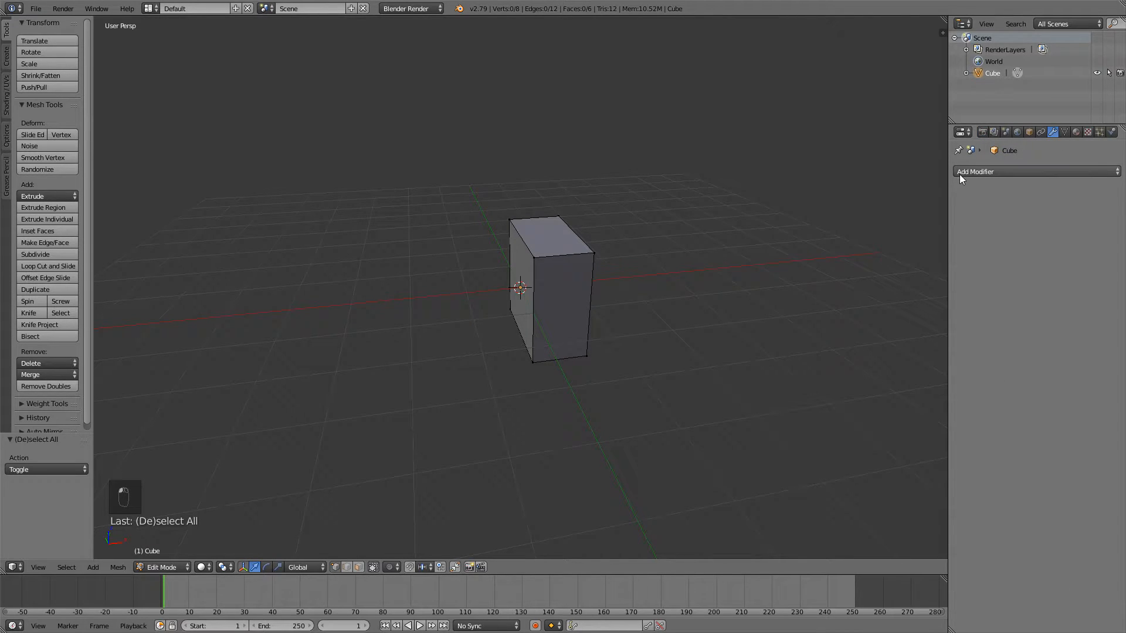
click(1033, 171)
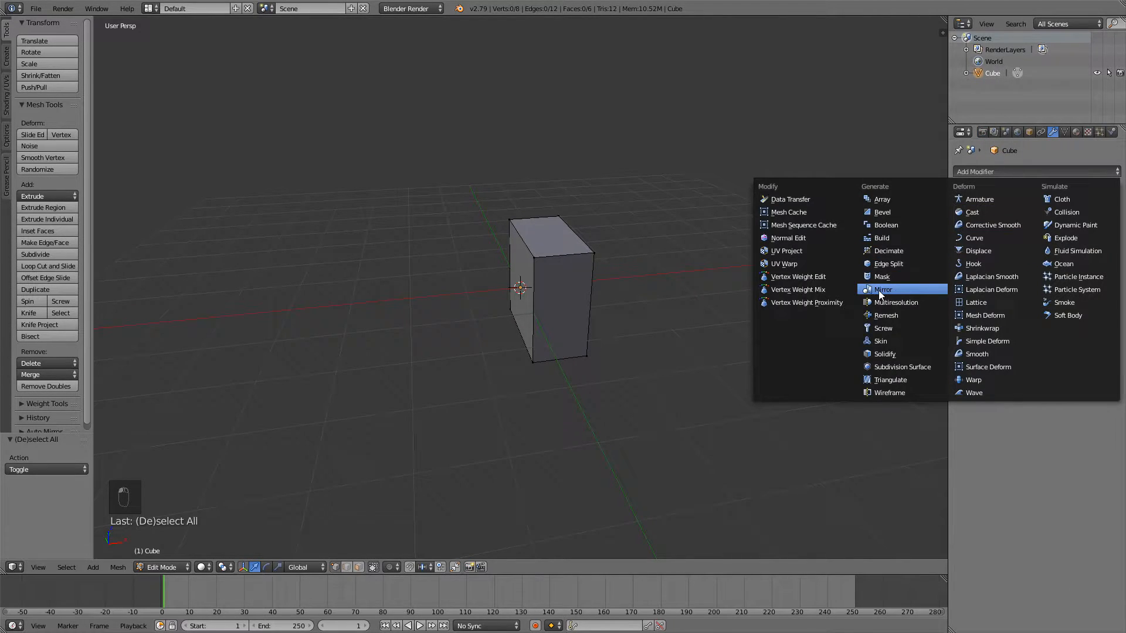
click(883, 289)
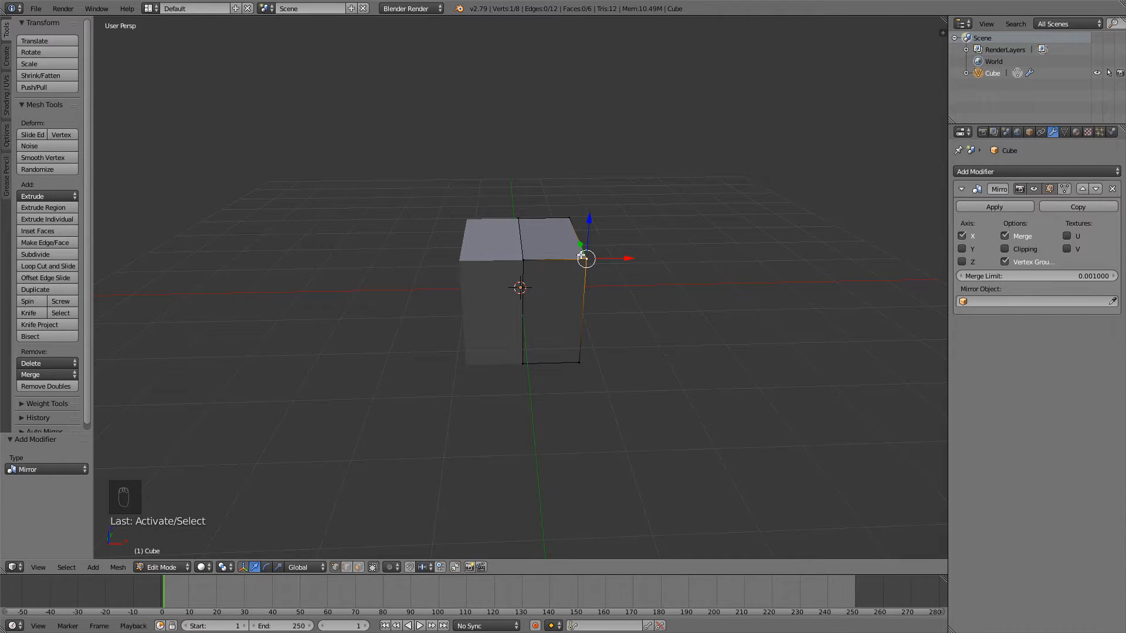
- Select the whole half mesh in front view and move it outward along X
key(a)
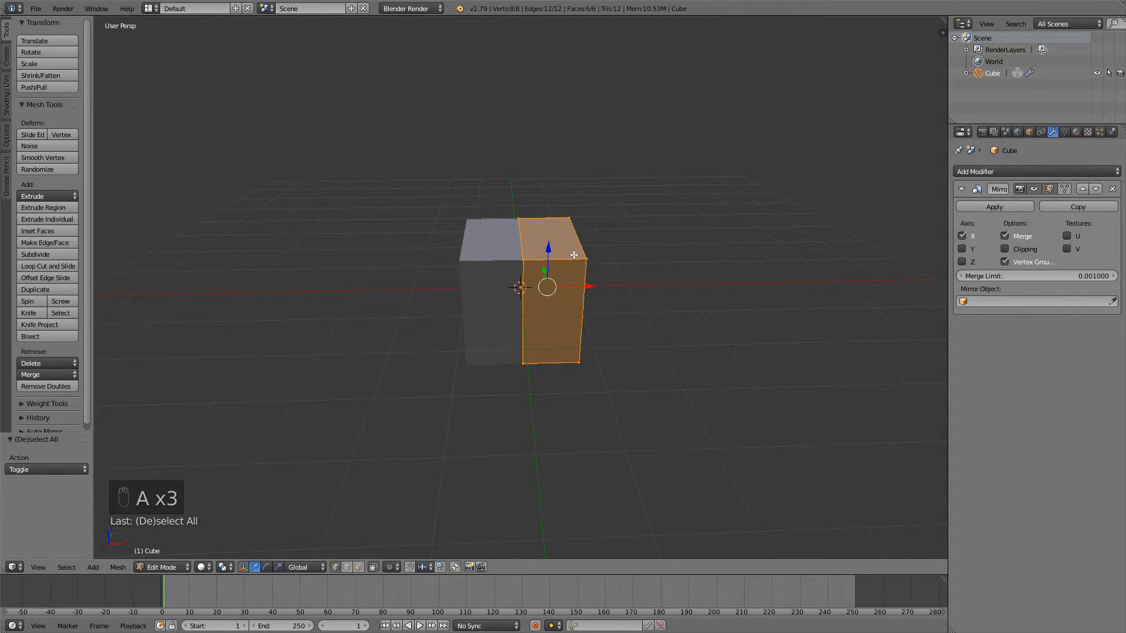
key(KP_1)
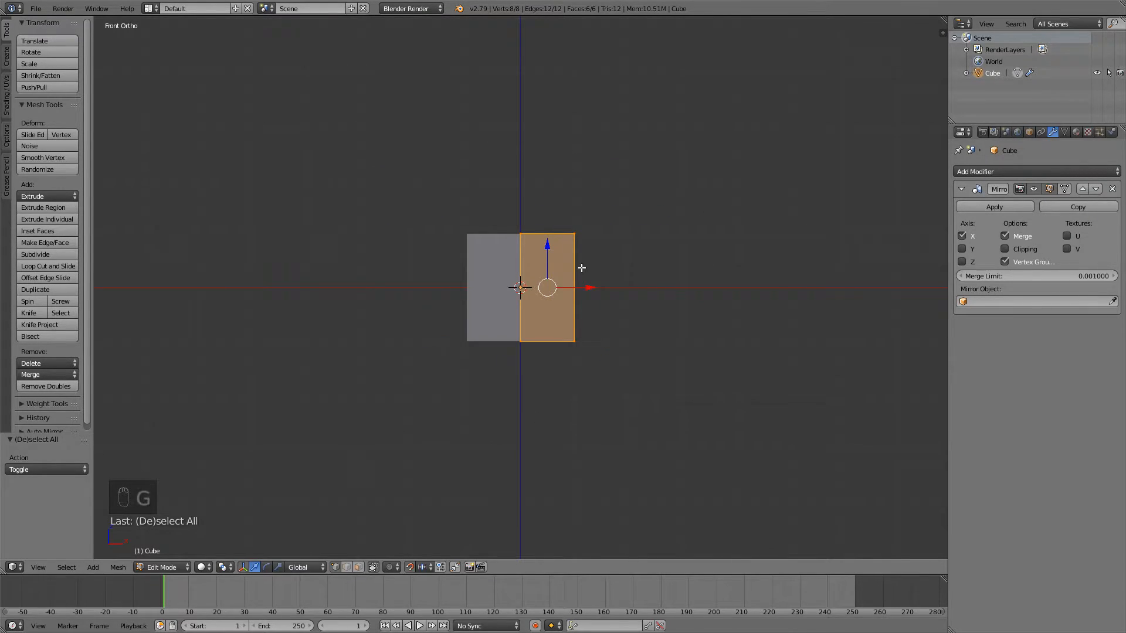
key(g)
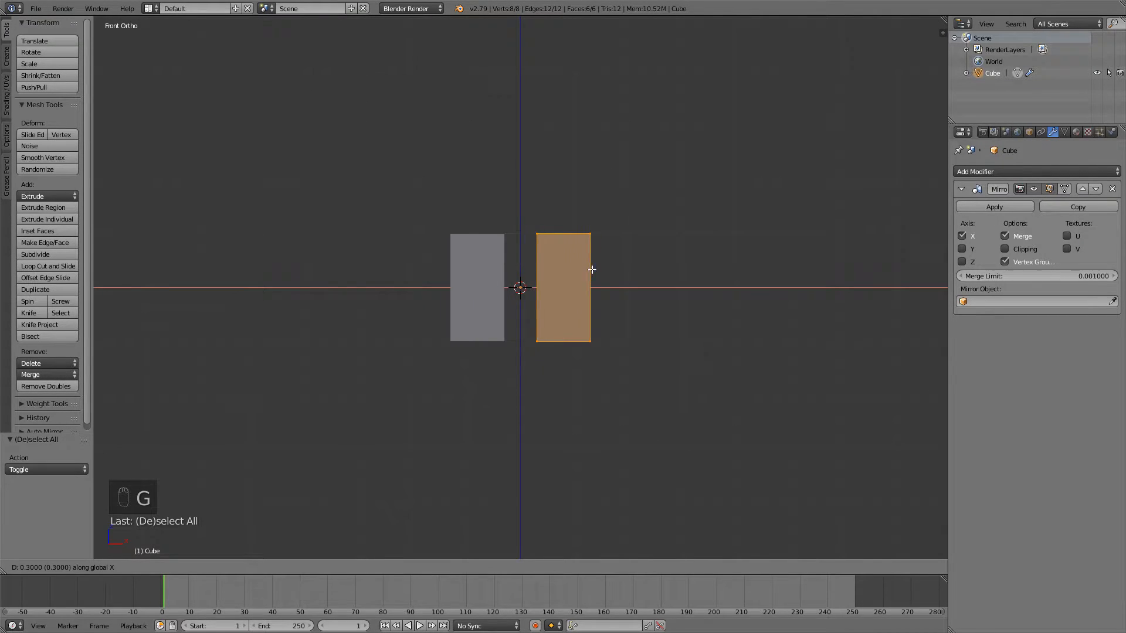
drag(591, 269, 709, 275)
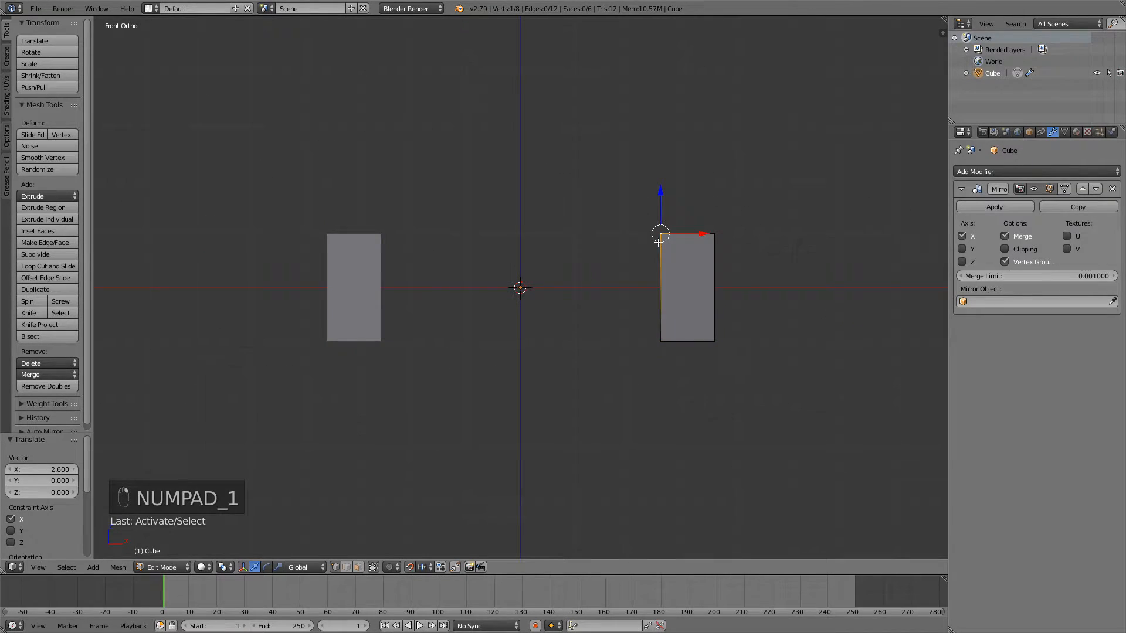
- In wireframe, select the half block's inner edge and pull it toward the centre
key(z)
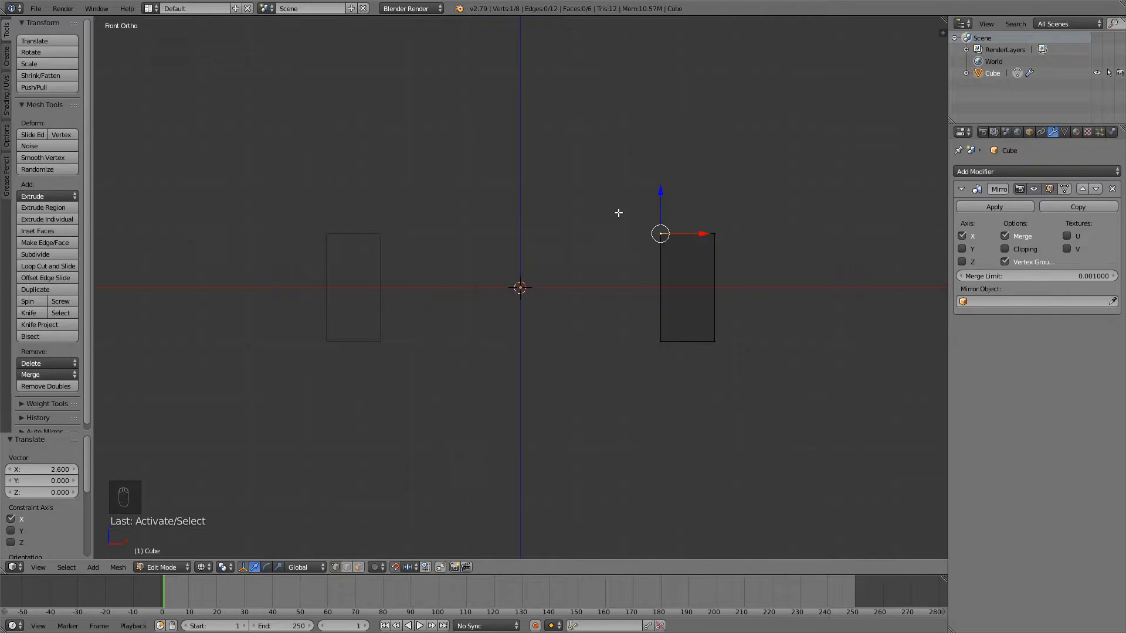
key(c)
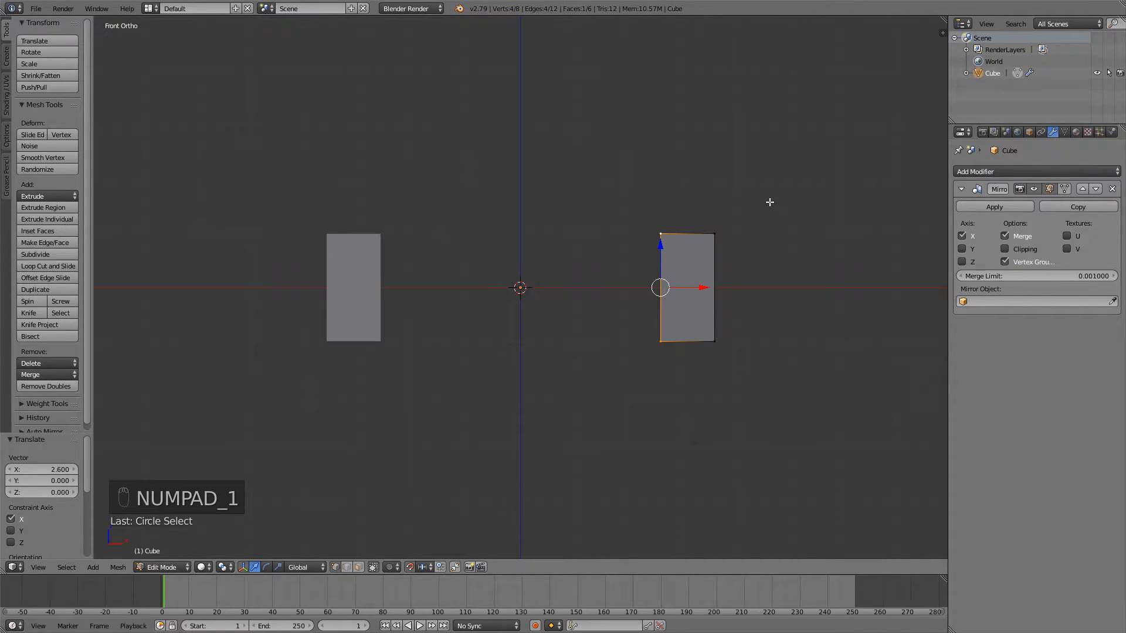
key(g)
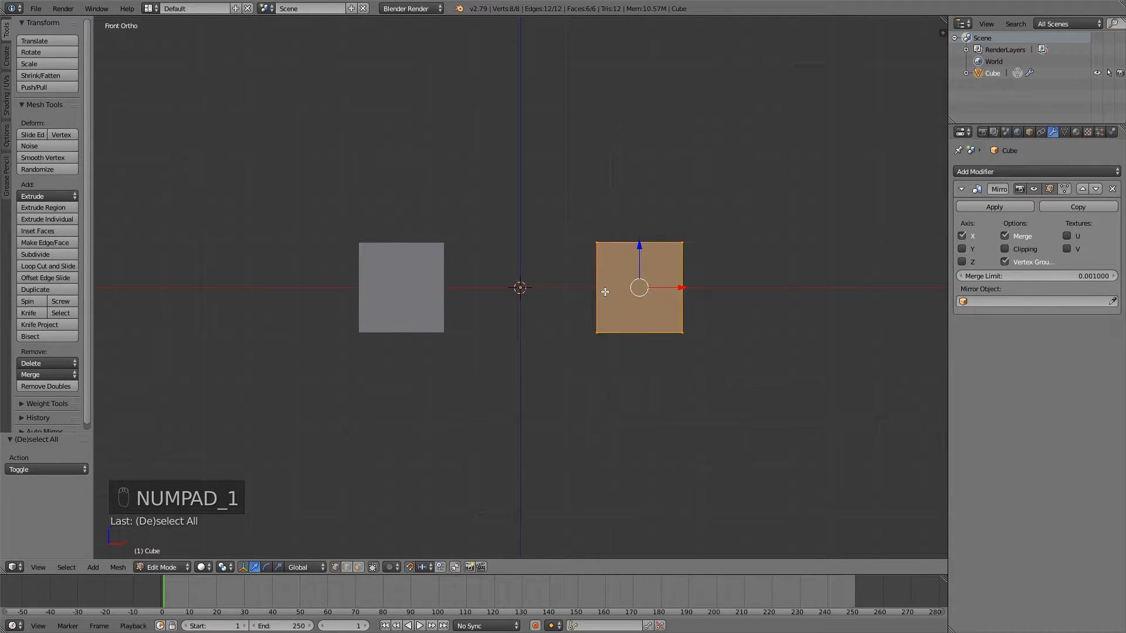
- Scale the half block to 0.7 on Z, then select it from the right view
key(s)
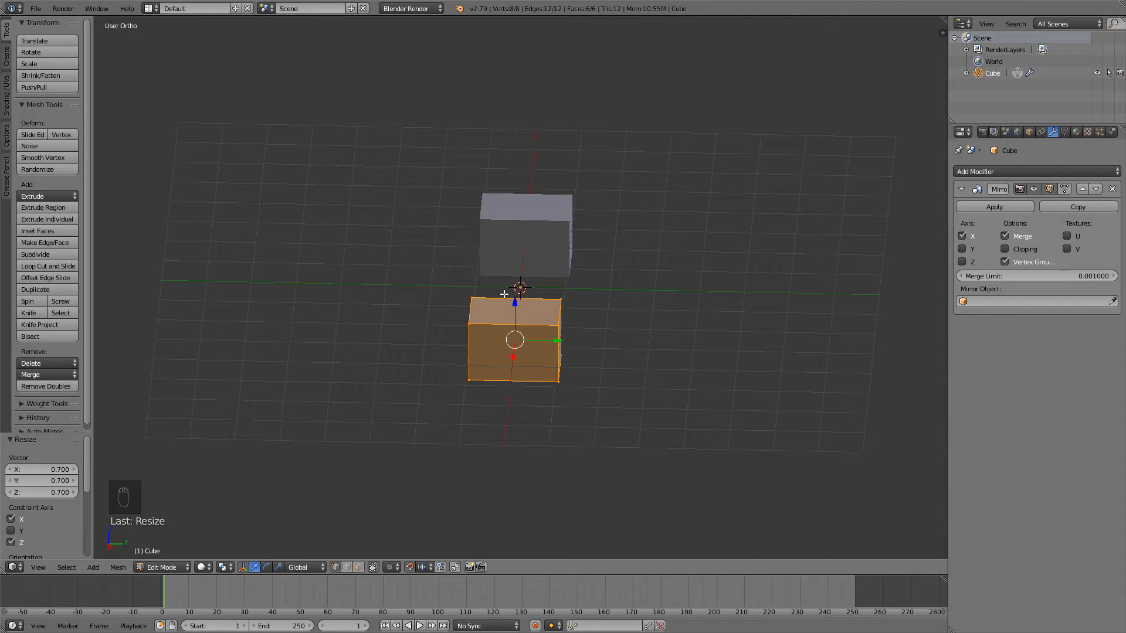
key(NUMPAD_3)
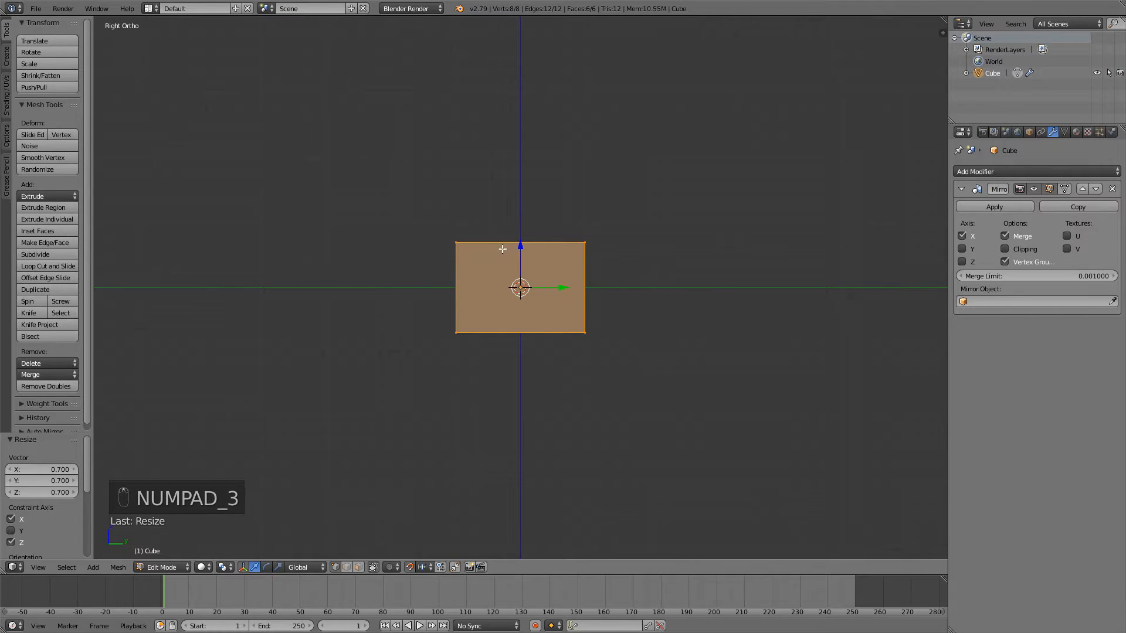
click(585, 243)
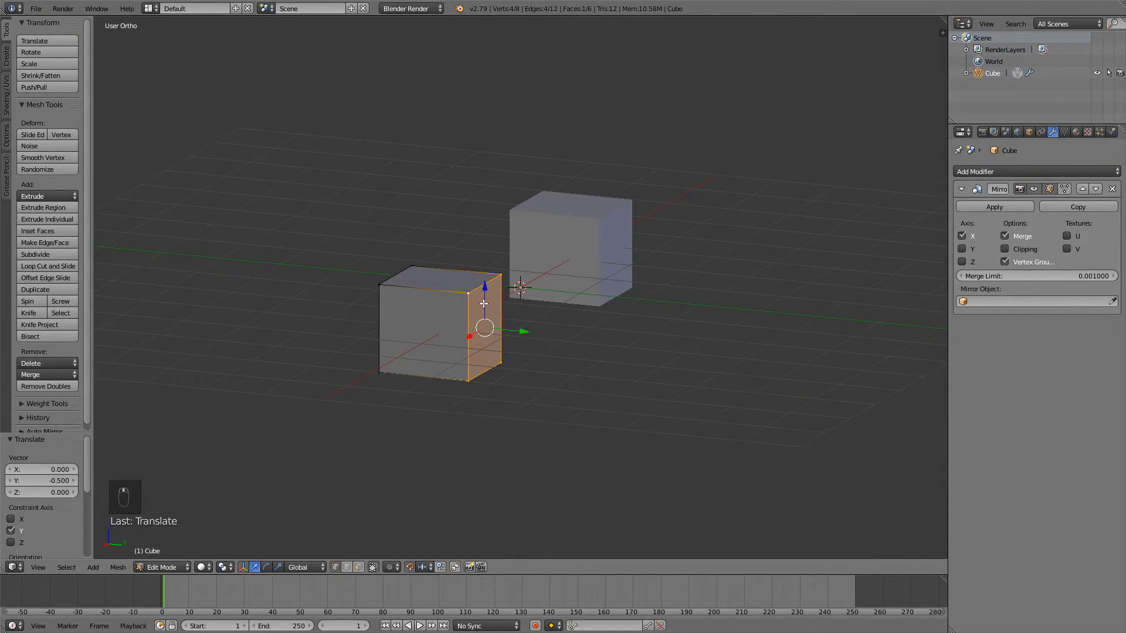
- In right view, extrude and scale the end face, then extrude and move the long forearm
key(NUMPAD_3)
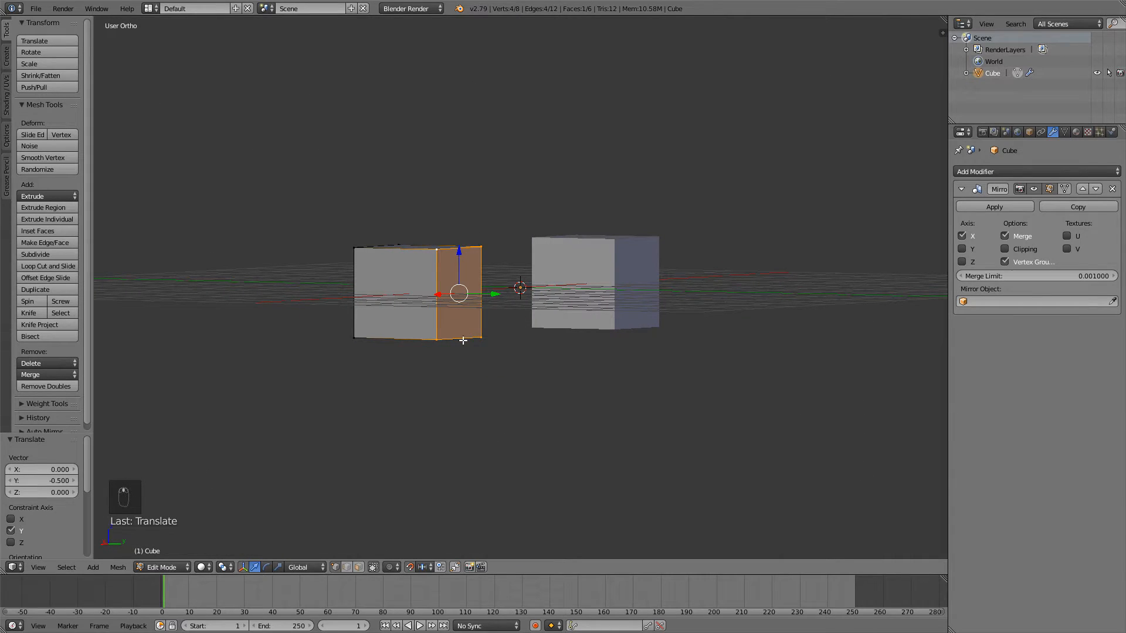
key(NUMPAD_3)
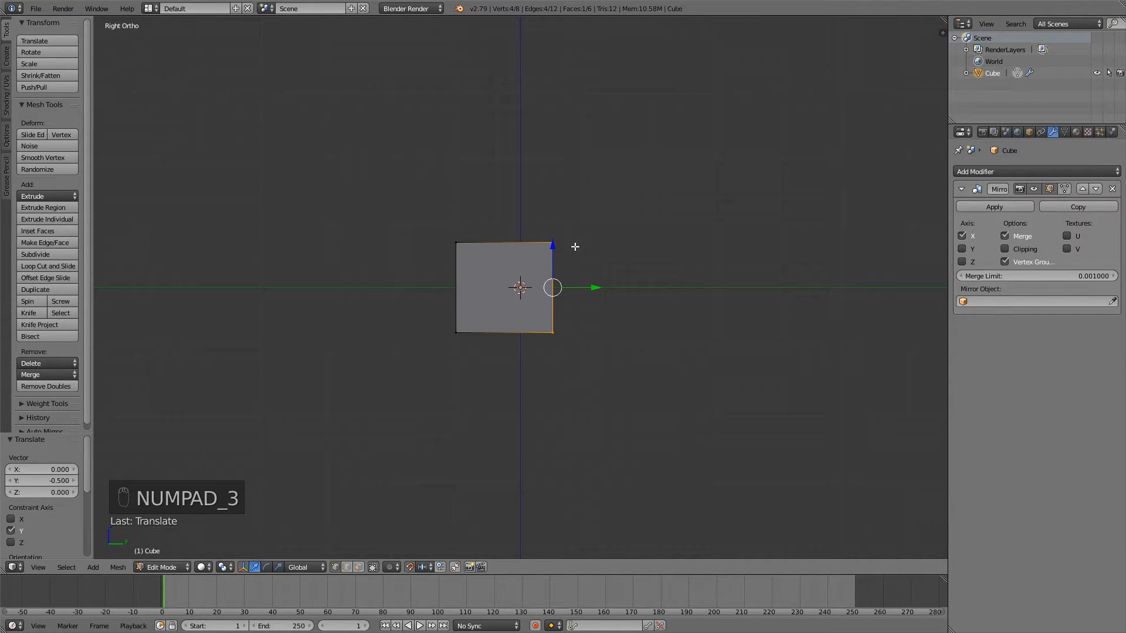
key(e)
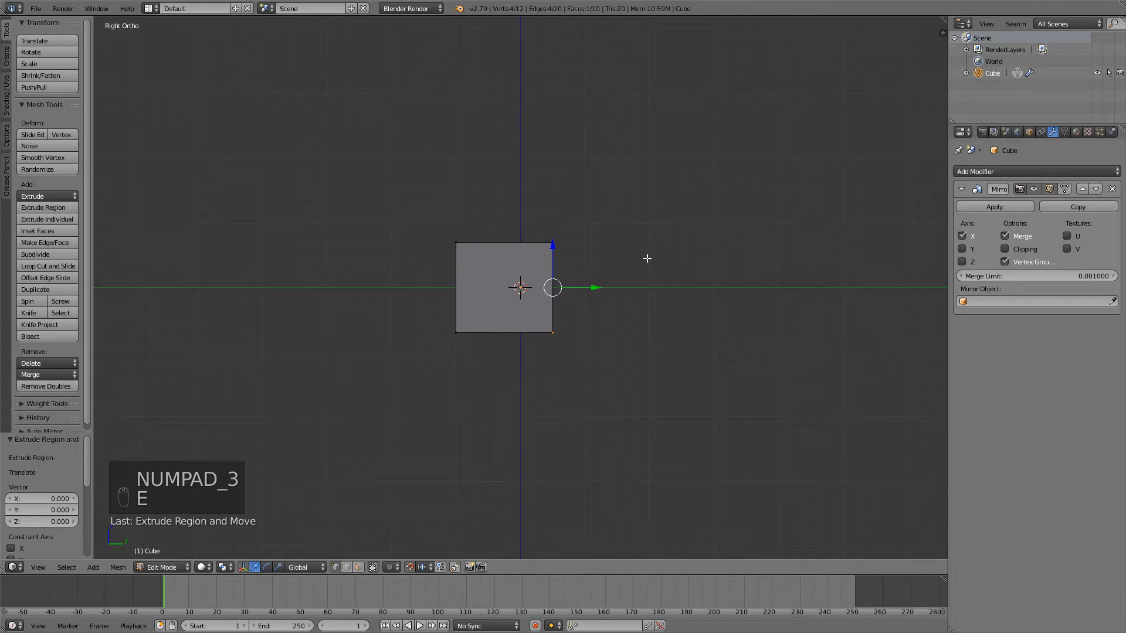
key(s)
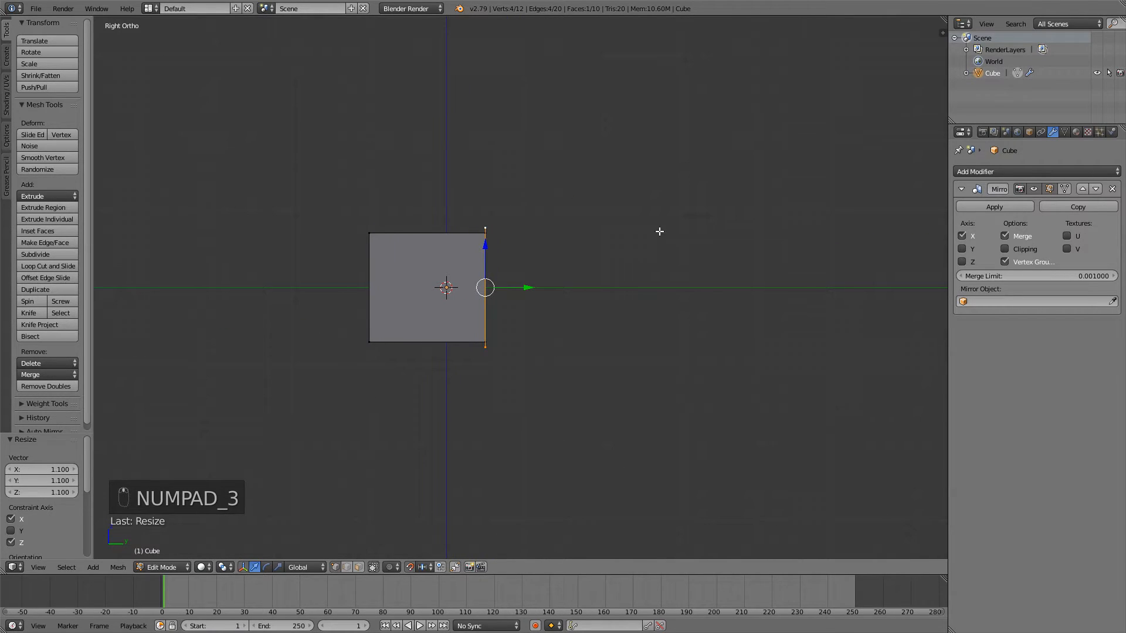
key(e)
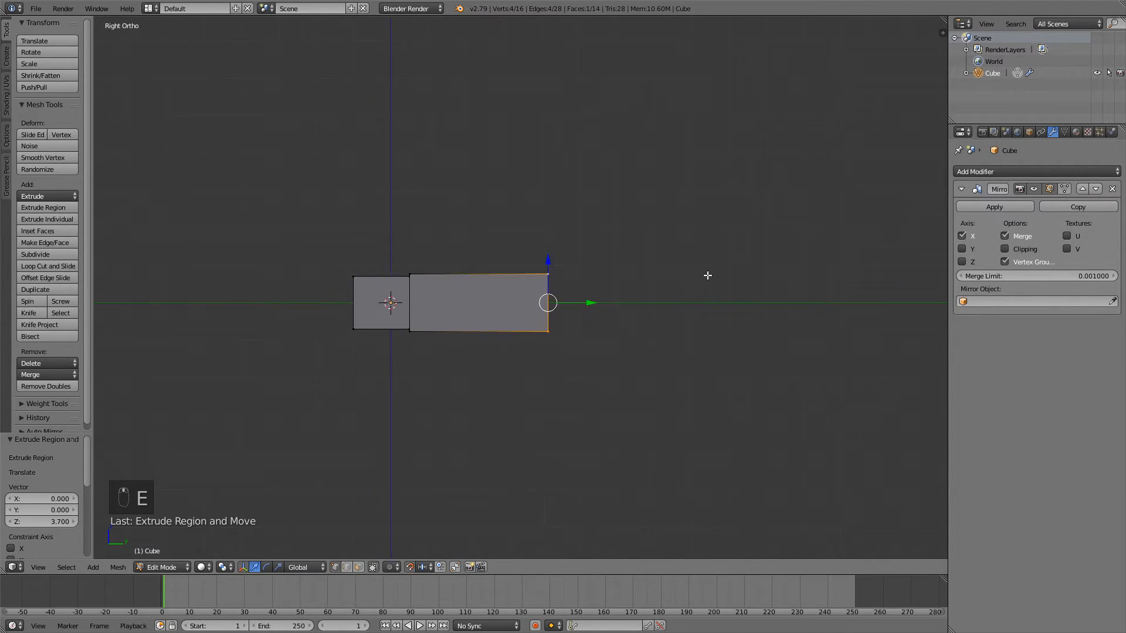
key(g)
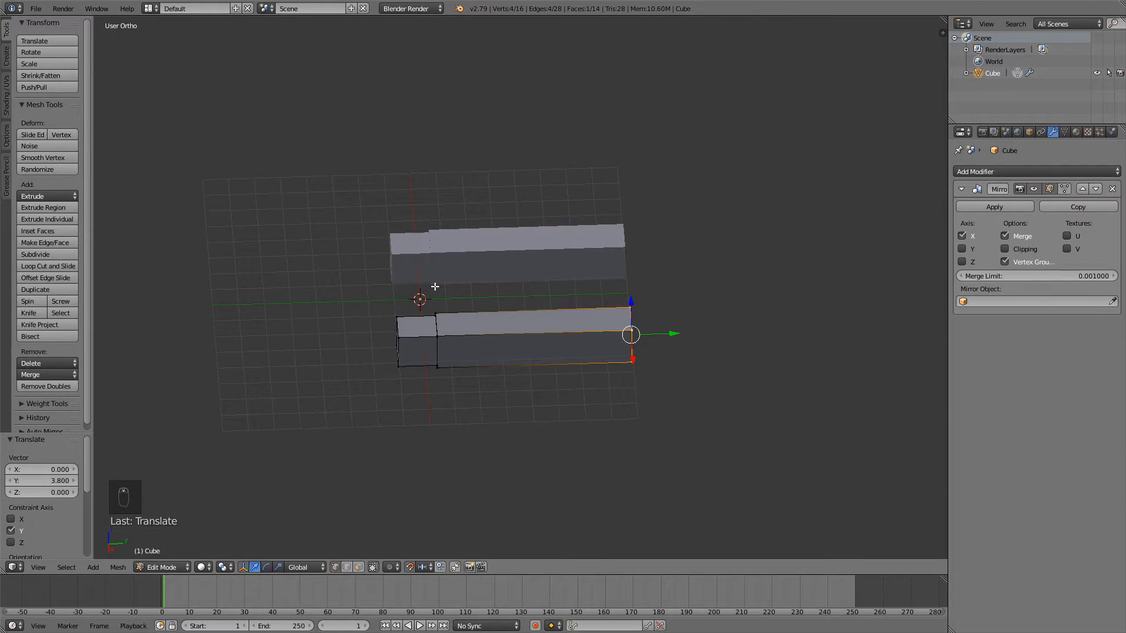
key(Tab)
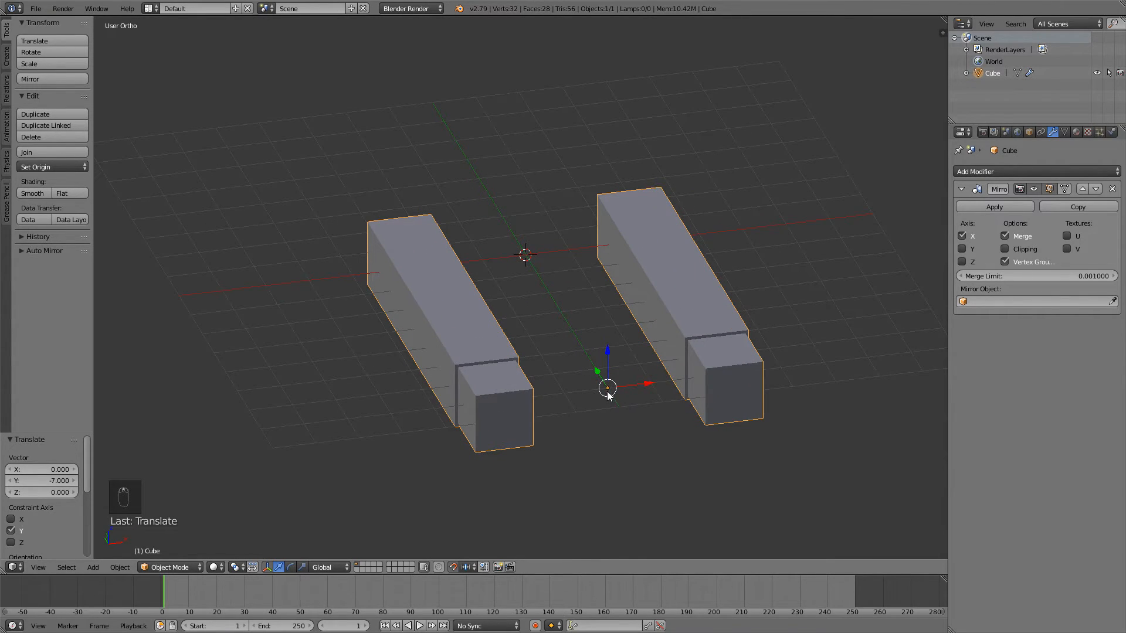
- Recentre the 3D cursor with Shift+C and set the object's origin to the 3D cursor
key(shift+c)
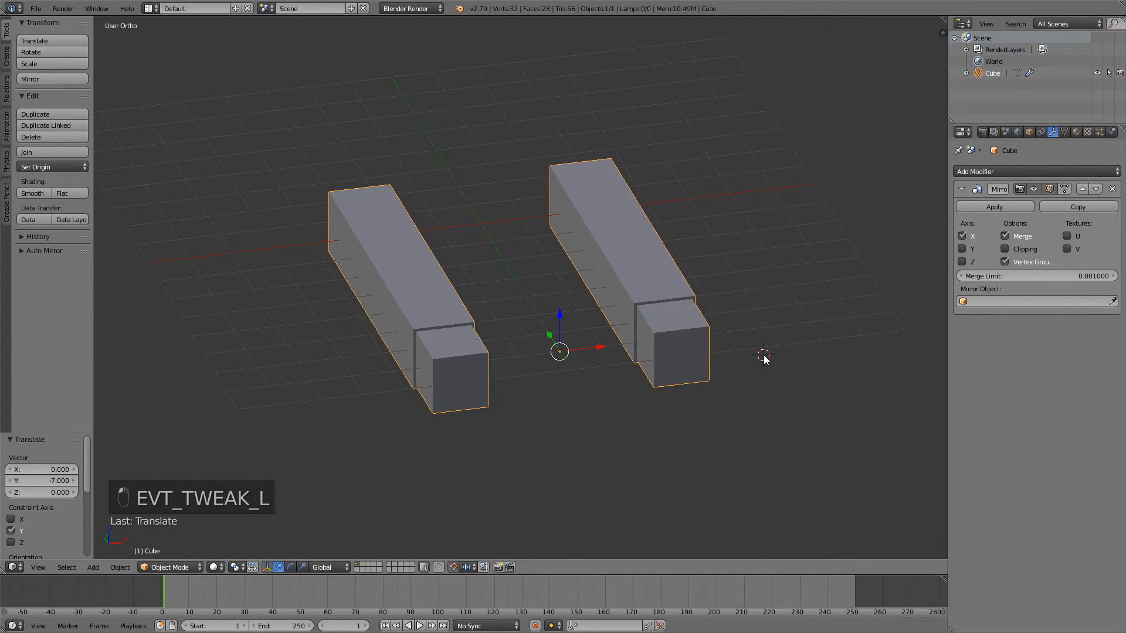
key(shift+c)
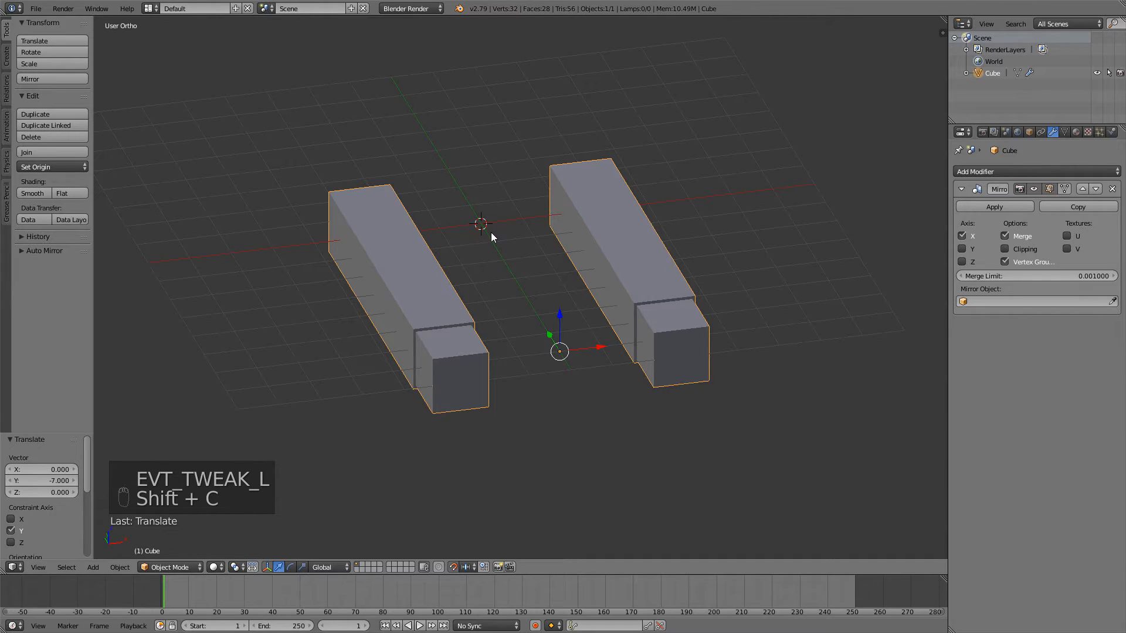
click(35, 166)
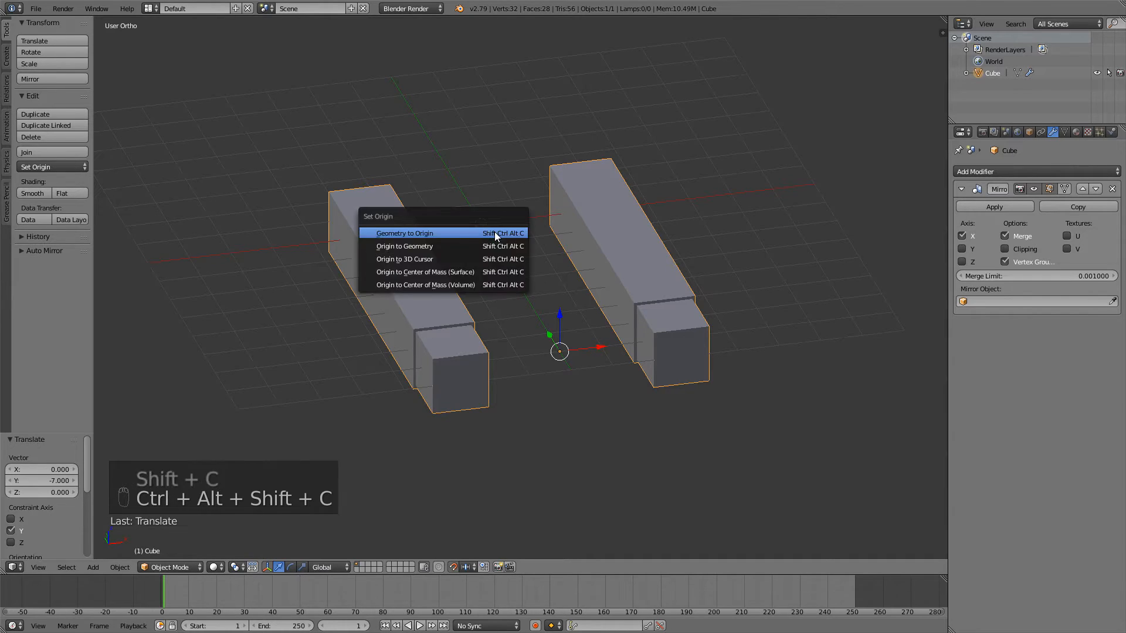
click(404, 258)
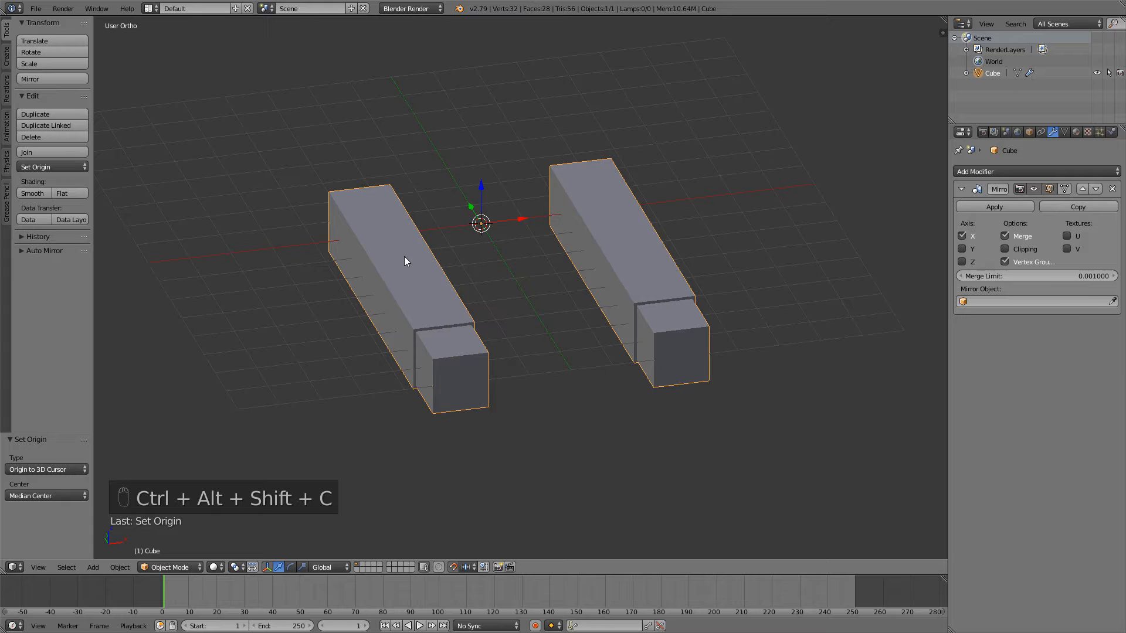
key(r)
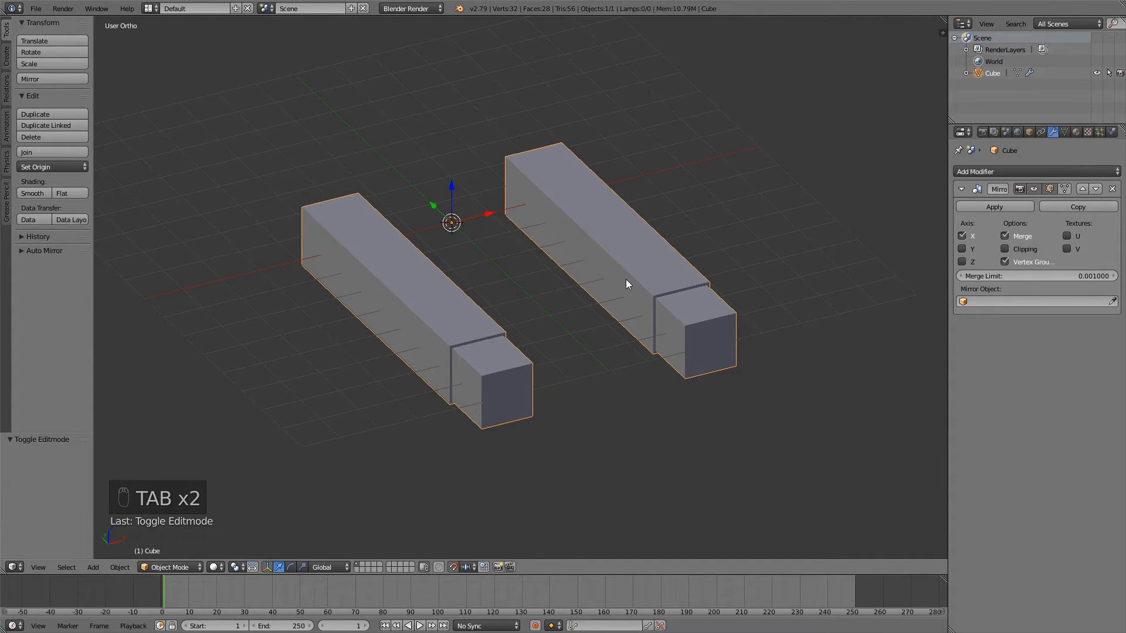
key(Tab)
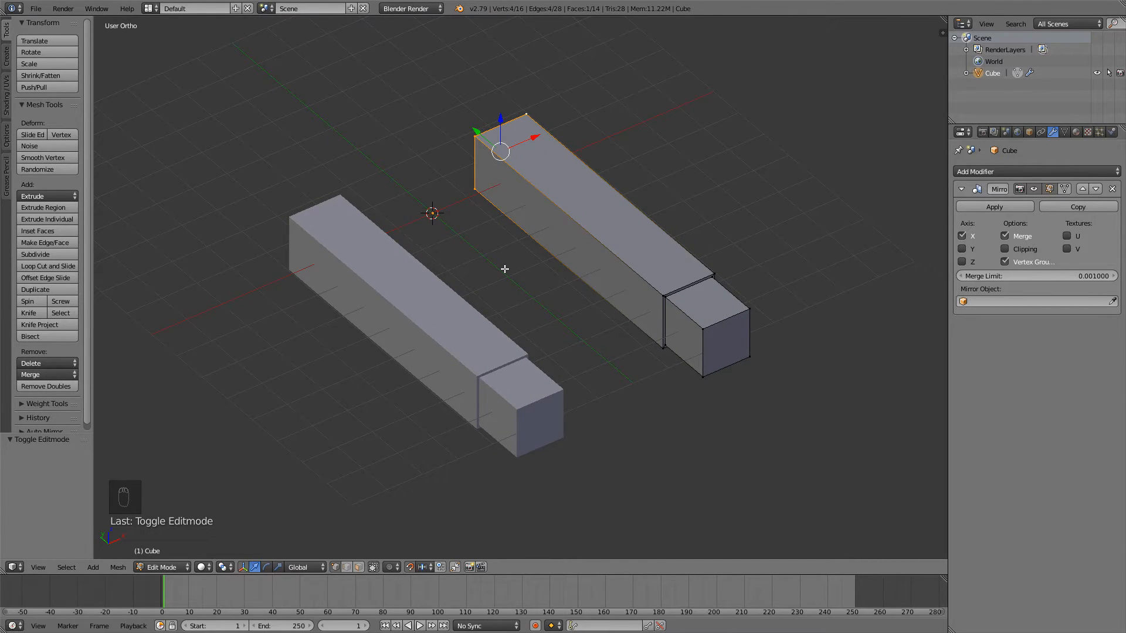
mouse_move(514, 265)
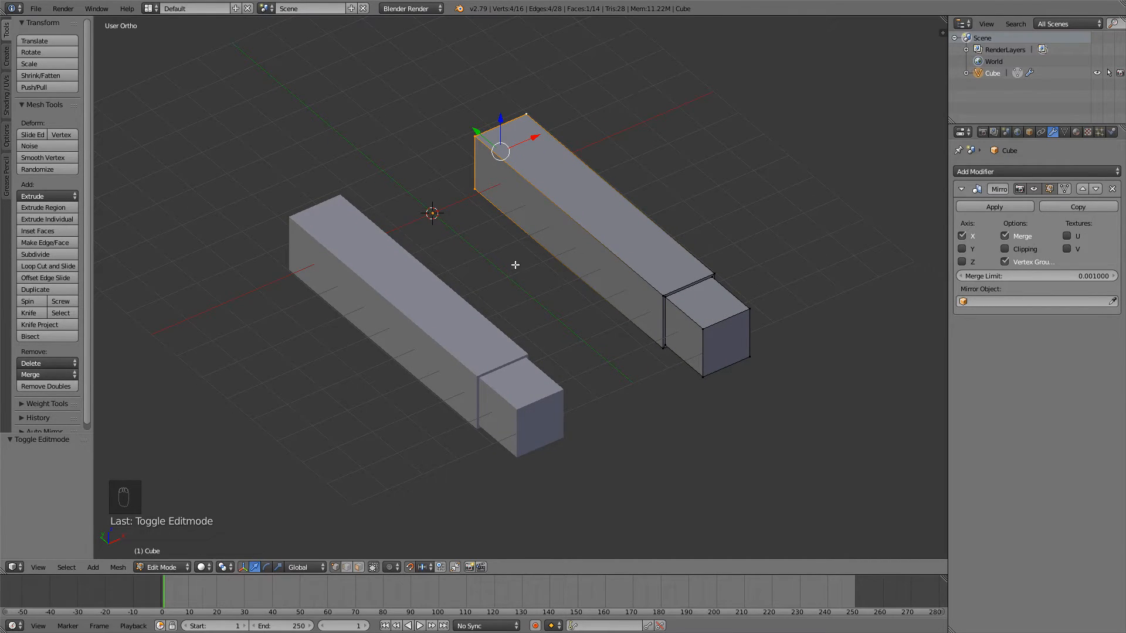
mouse_move(630, 196)
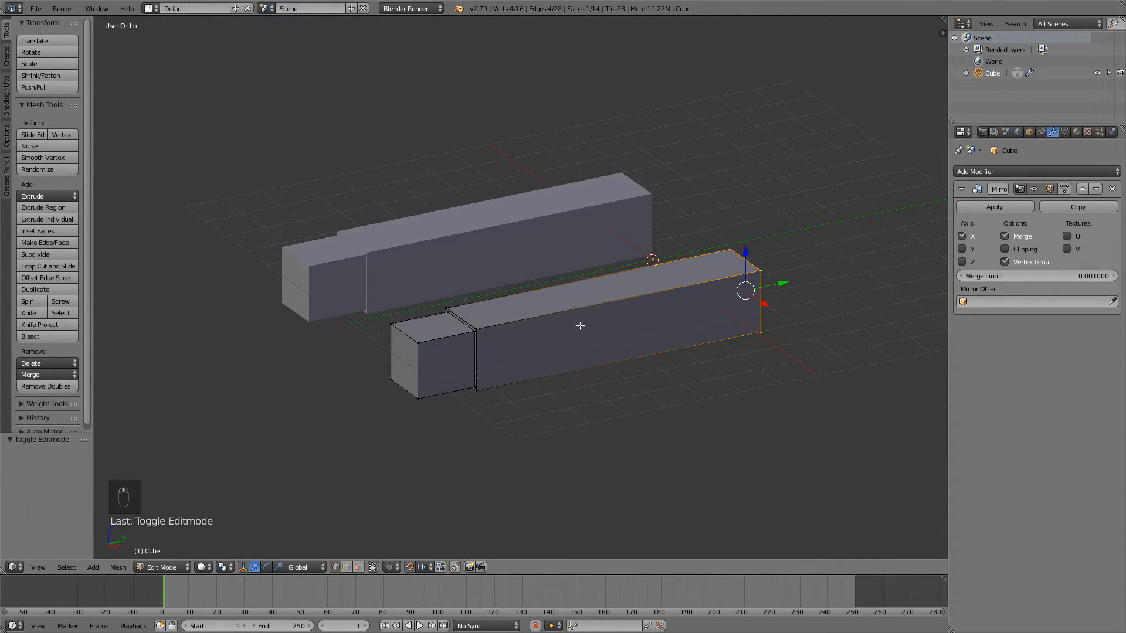
- Cut two elbow edge loops across the forearm and slide them along the arm
key(ctrl+r)
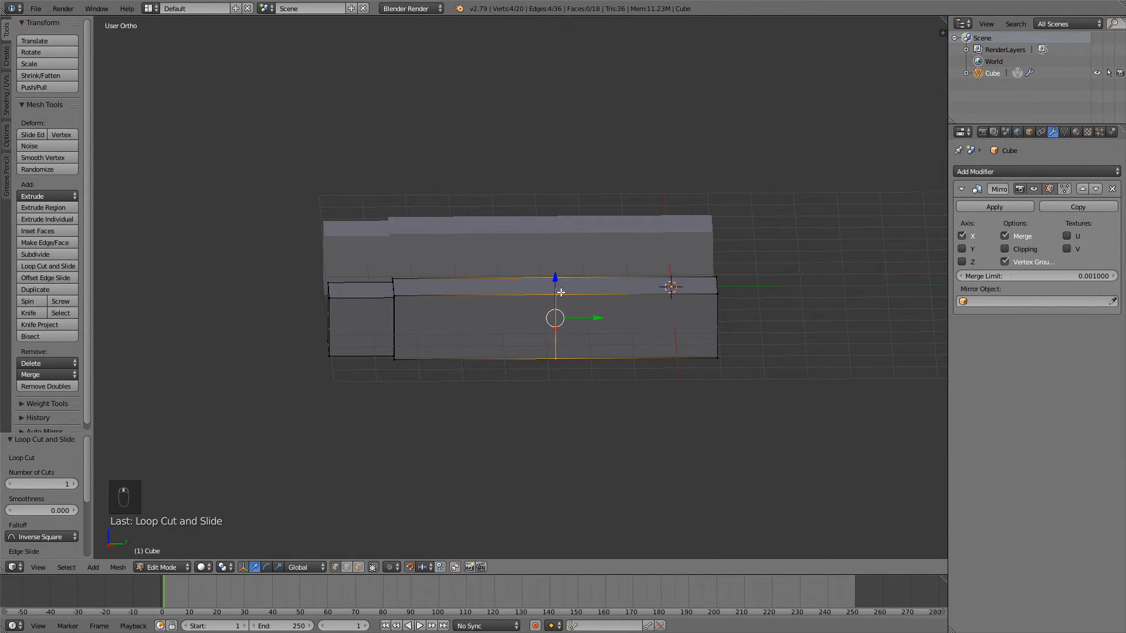
key(g)
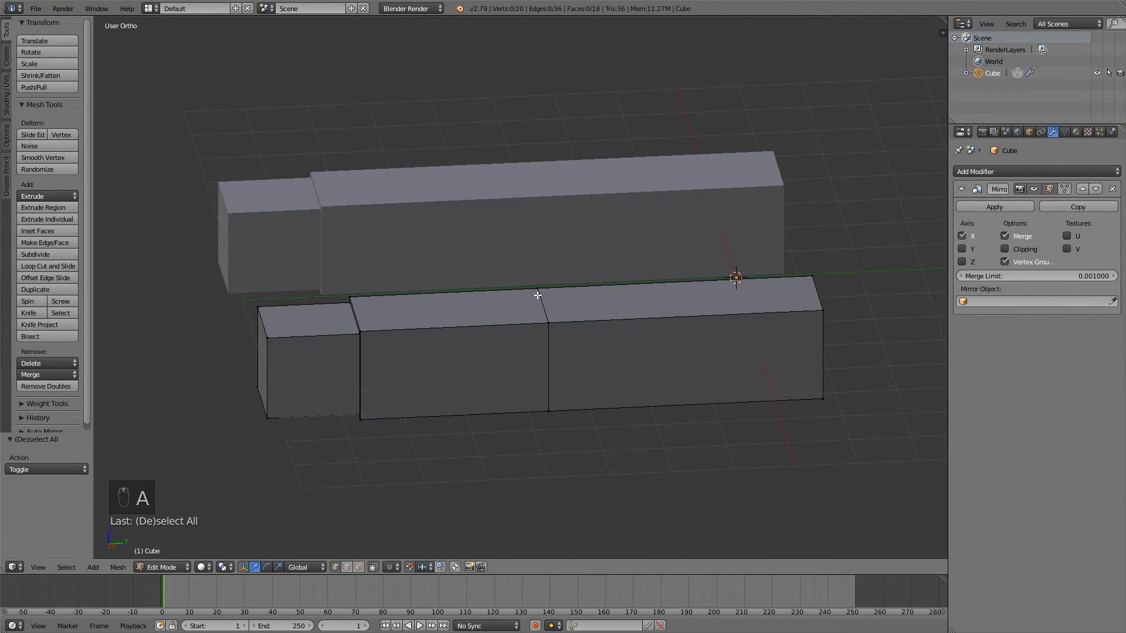
mouse_move(550, 311)
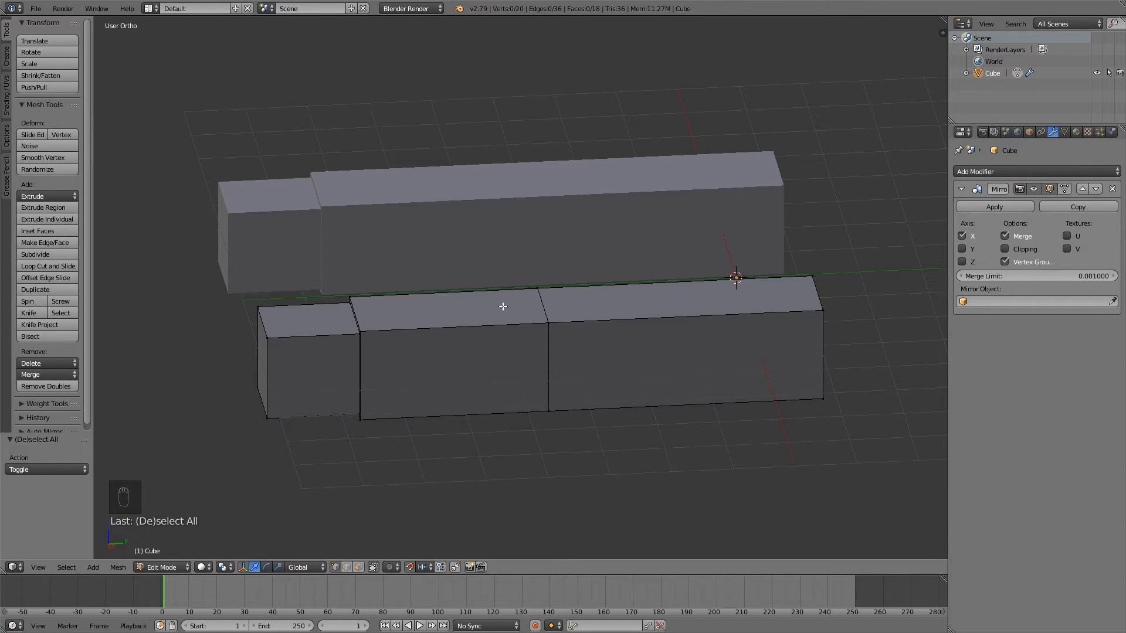
key(Ctrl+R)
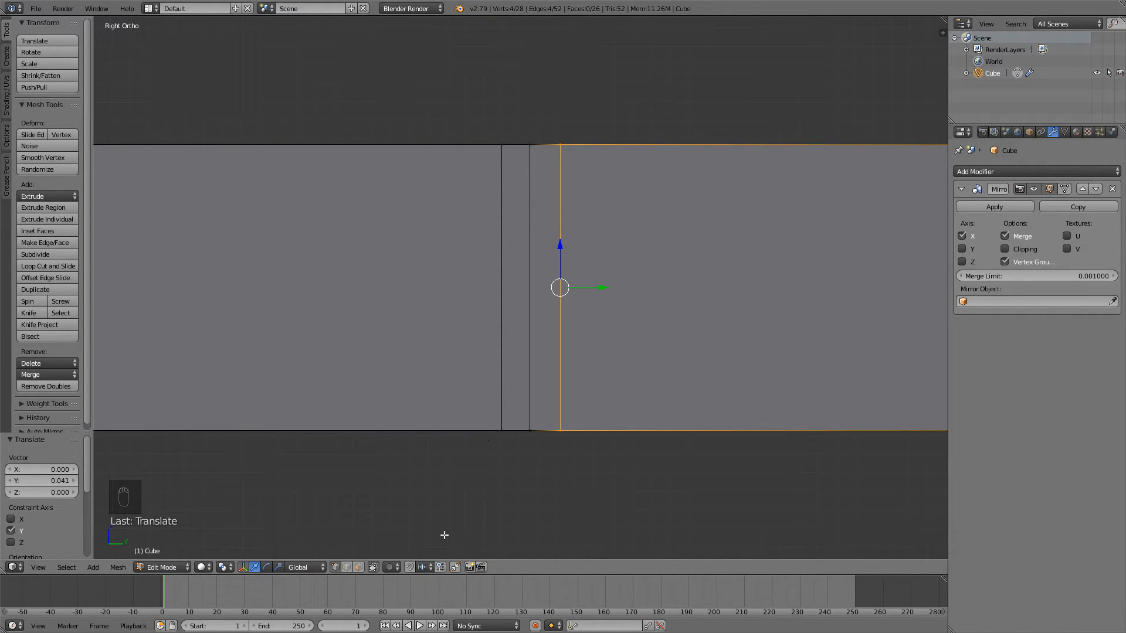
key(g)
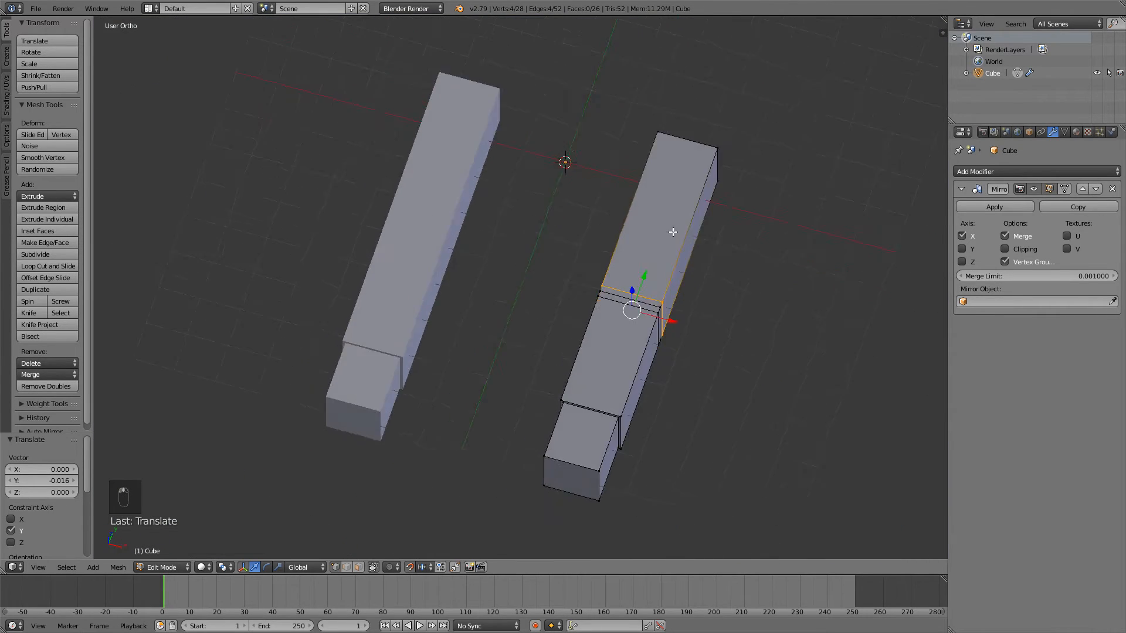
- Insert a wrist loop cut just past the sleeve edge, then return to Object Mode
key(Tab)
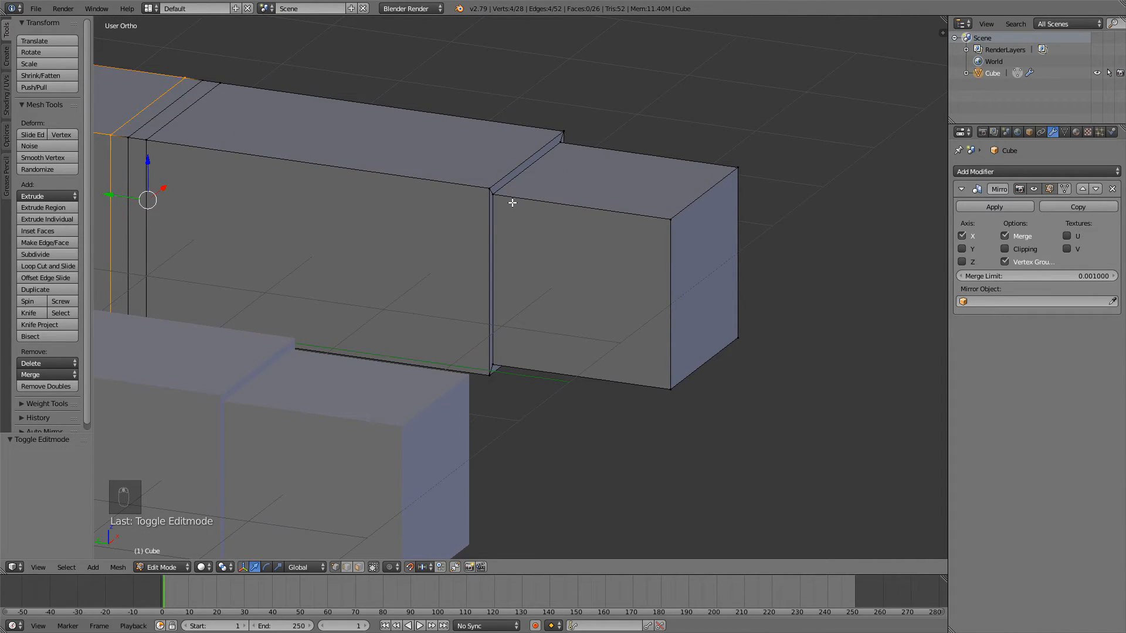
key(ctrl+r)
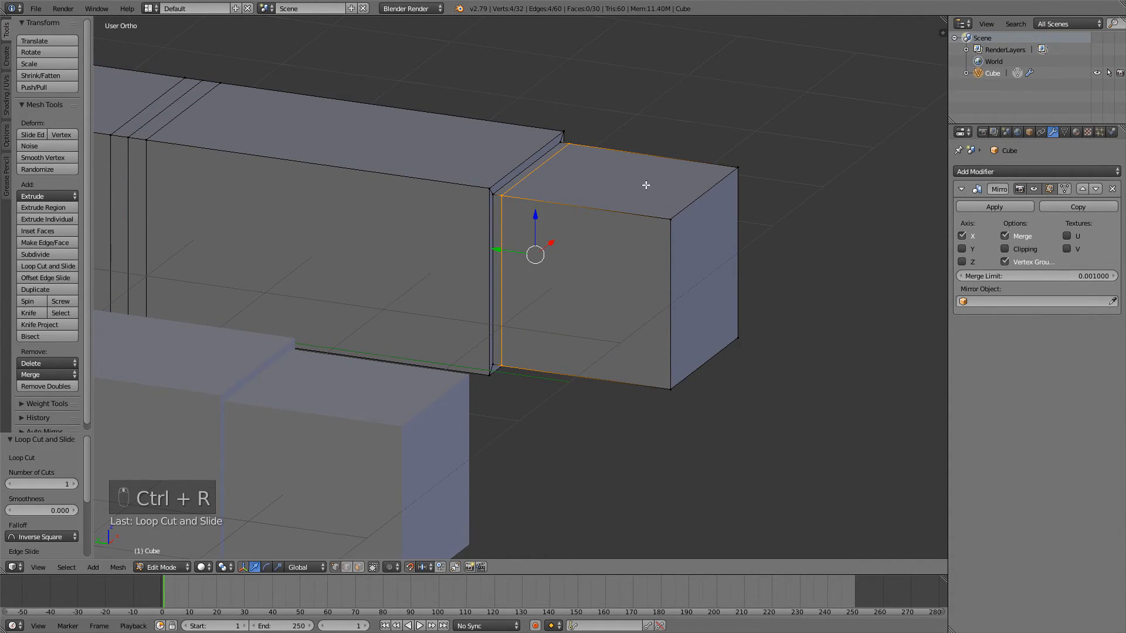
key(Tab)
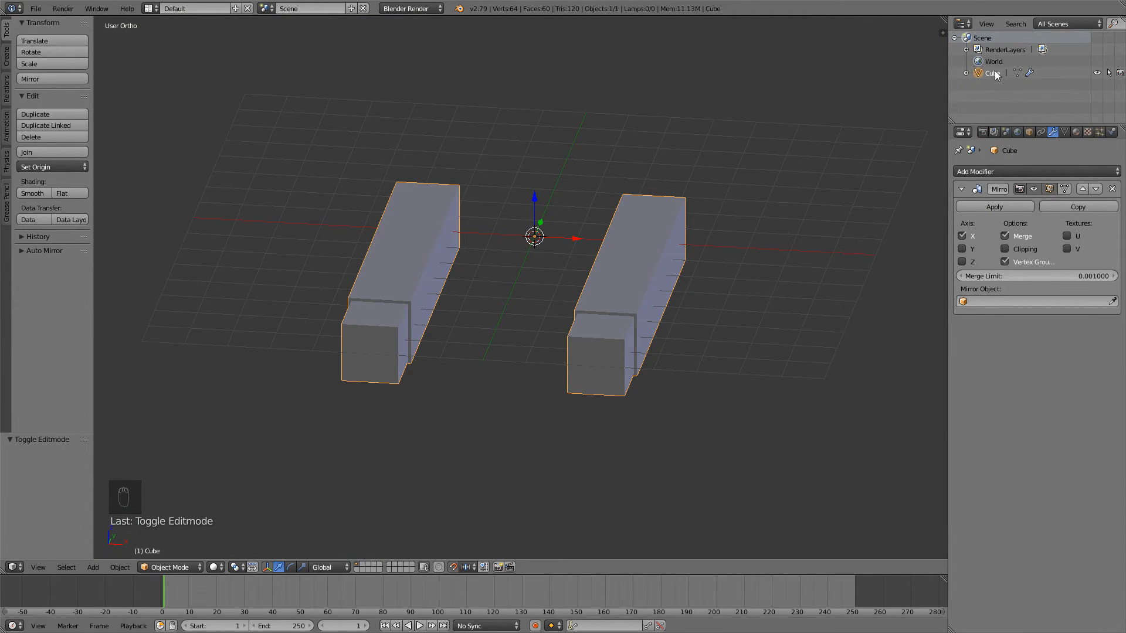
- Rename the Cube object in the Outliner to fps_arms_mesh
double_click(992, 73)
text(fps_arms)
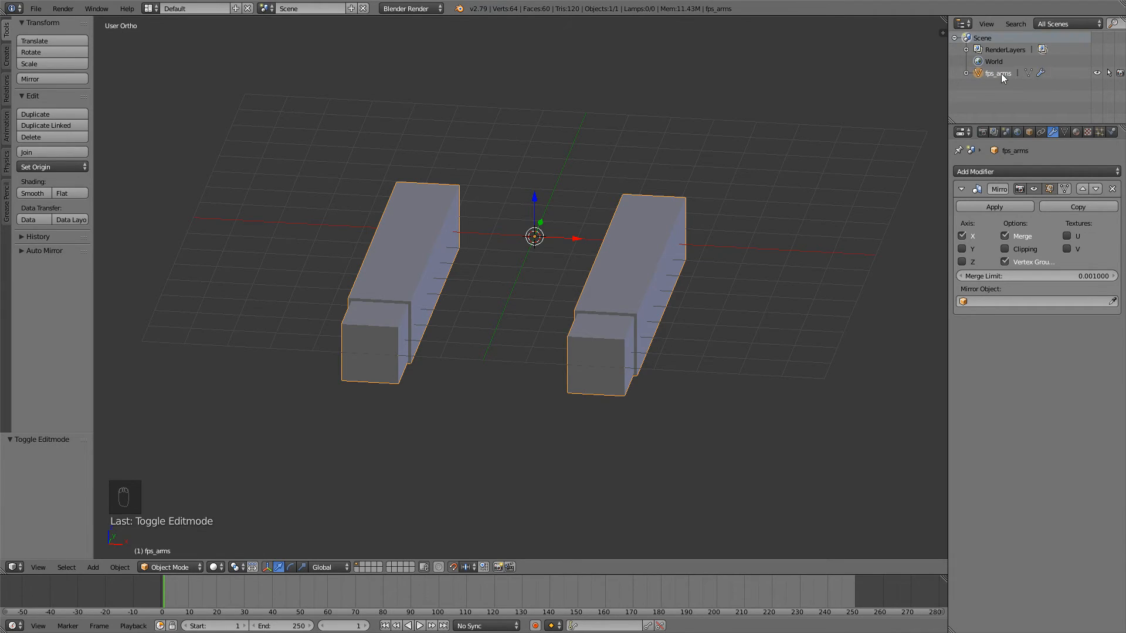
mouse_move(1008, 93)
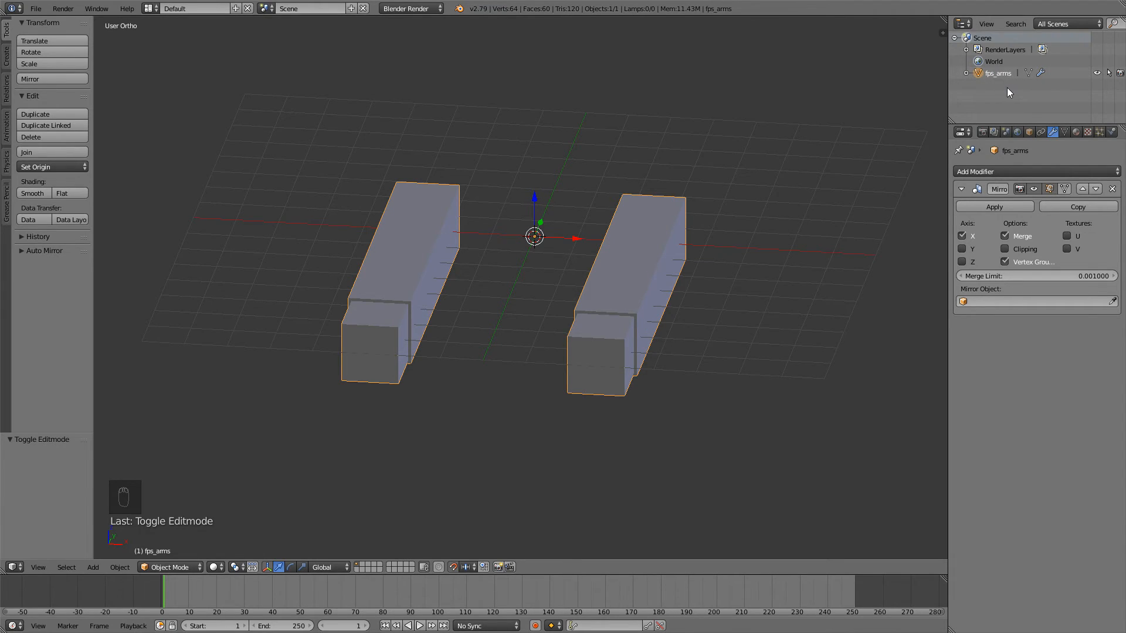
double_click(997, 72)
text(_mesh)
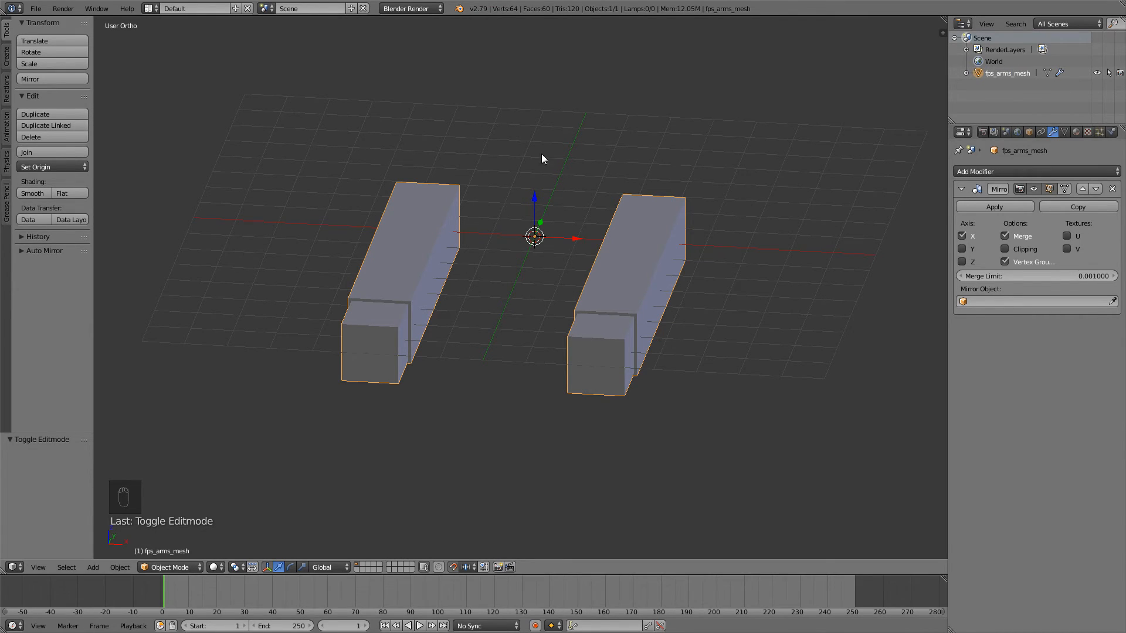
- Save the scene as fps_arms_mesh.blend in the FPS ARMS folder
click(35, 8)
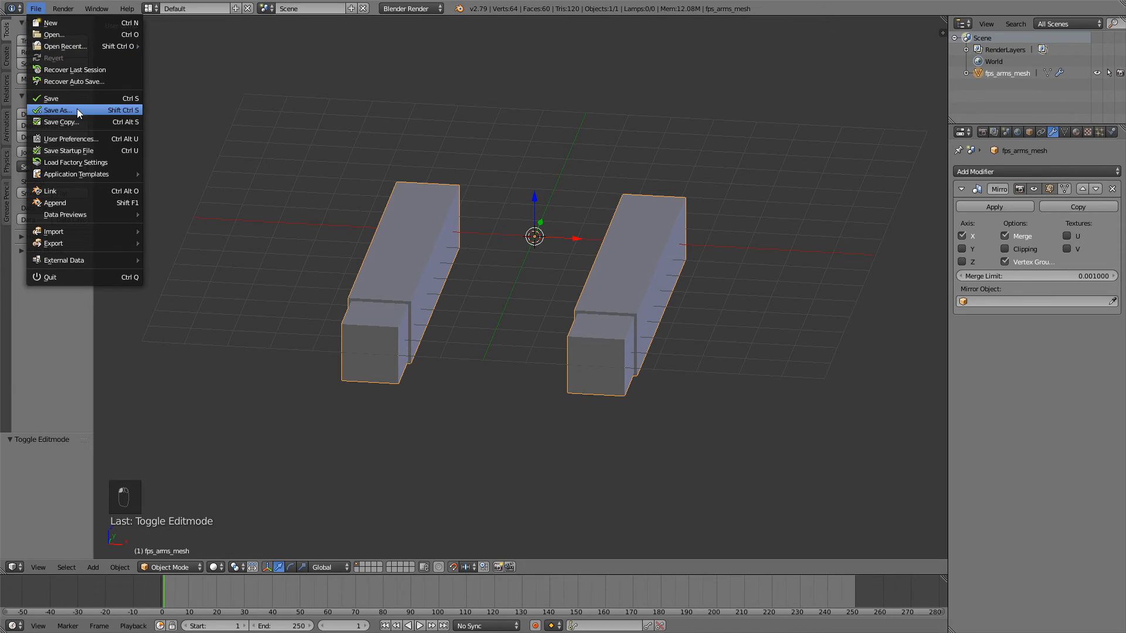
click(57, 110)
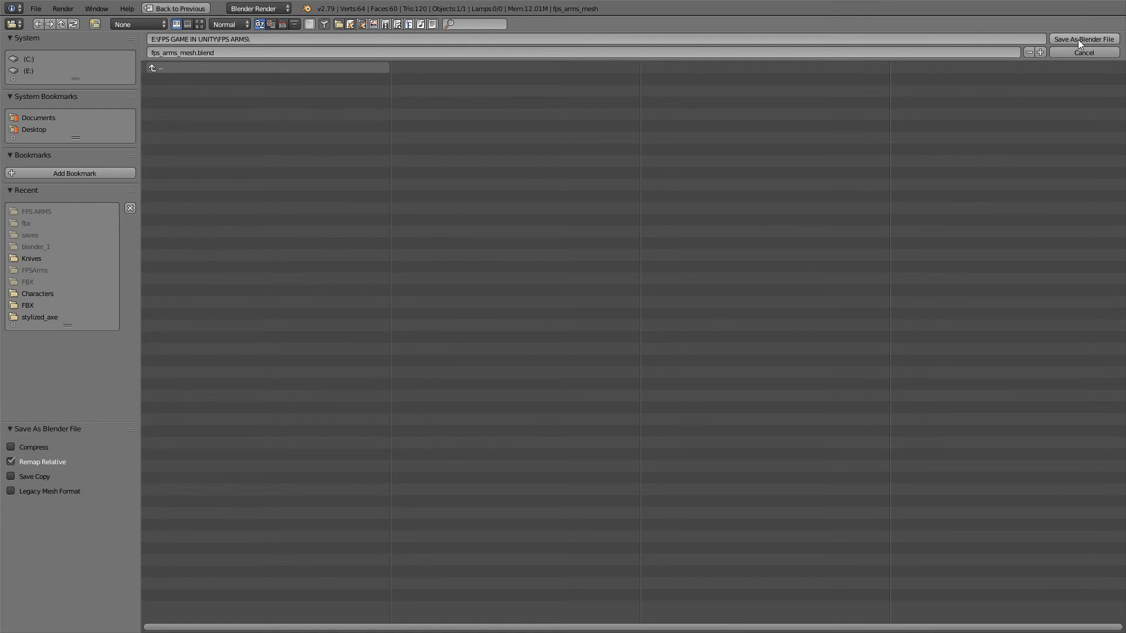
click(1083, 51)
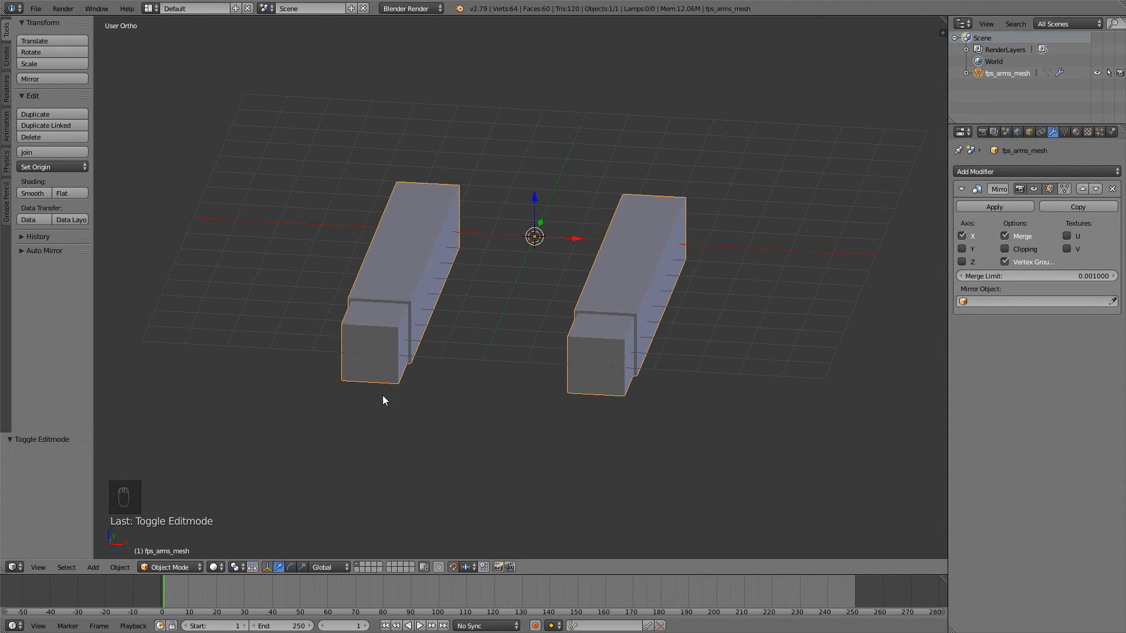
mouse_move(557, 242)
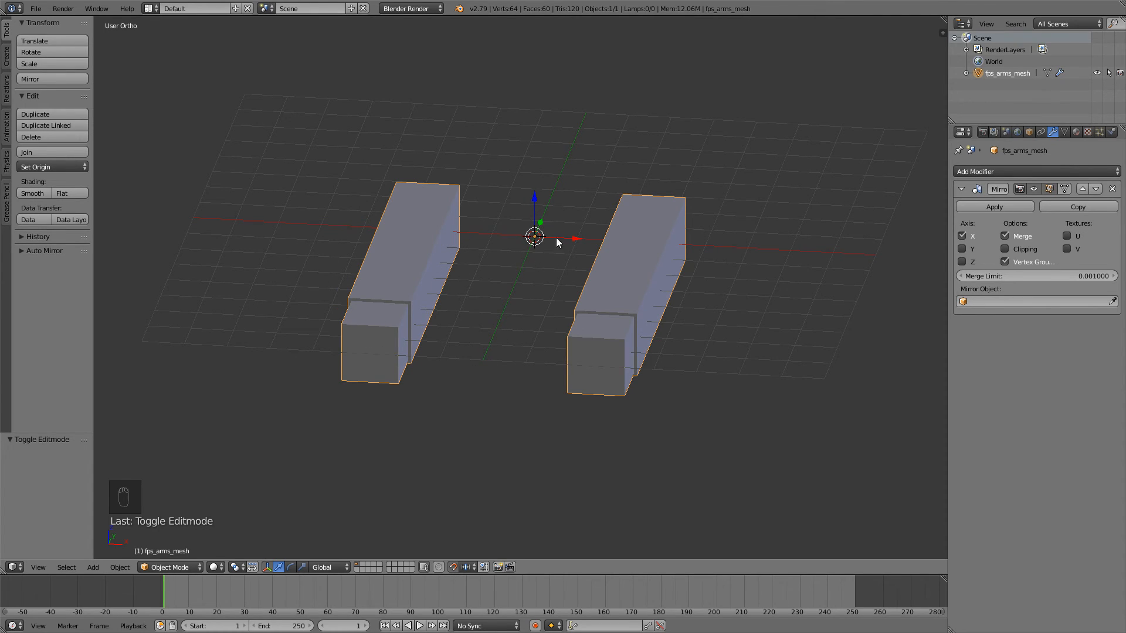